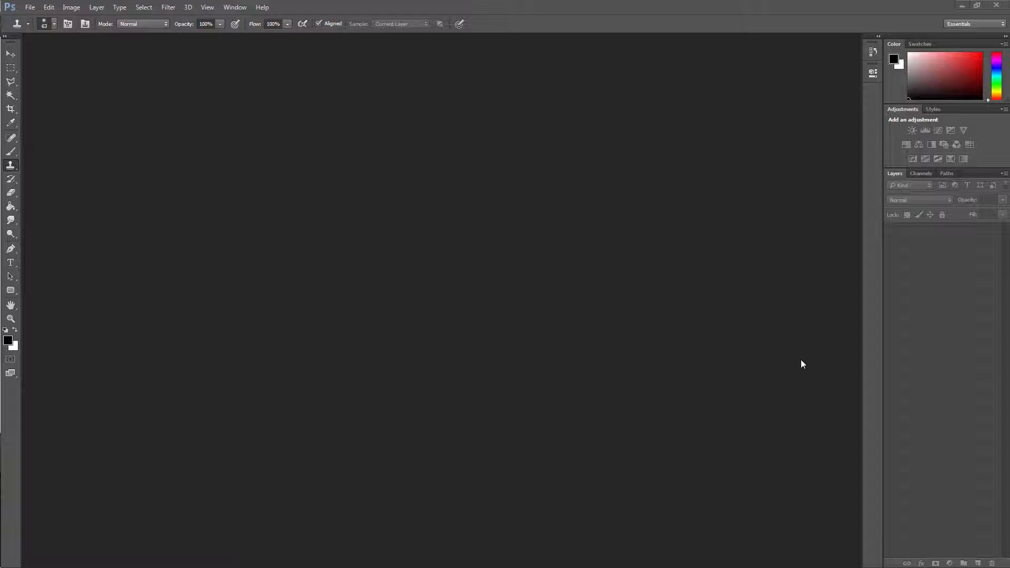
{"action": "mouse_move", "coordinate": [714, 364]}
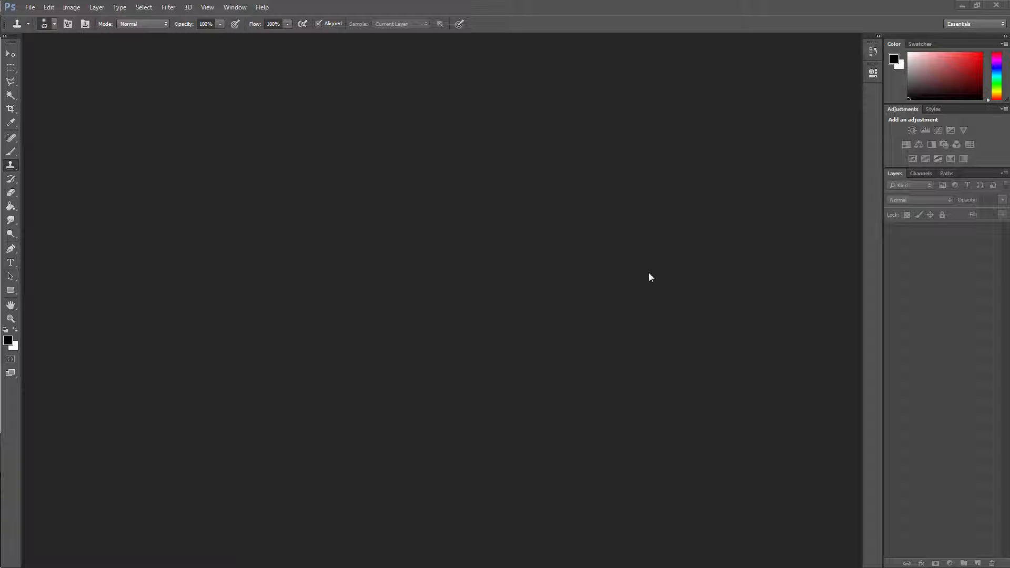
{"action": "mouse_move", "coordinate": [615, 287]}
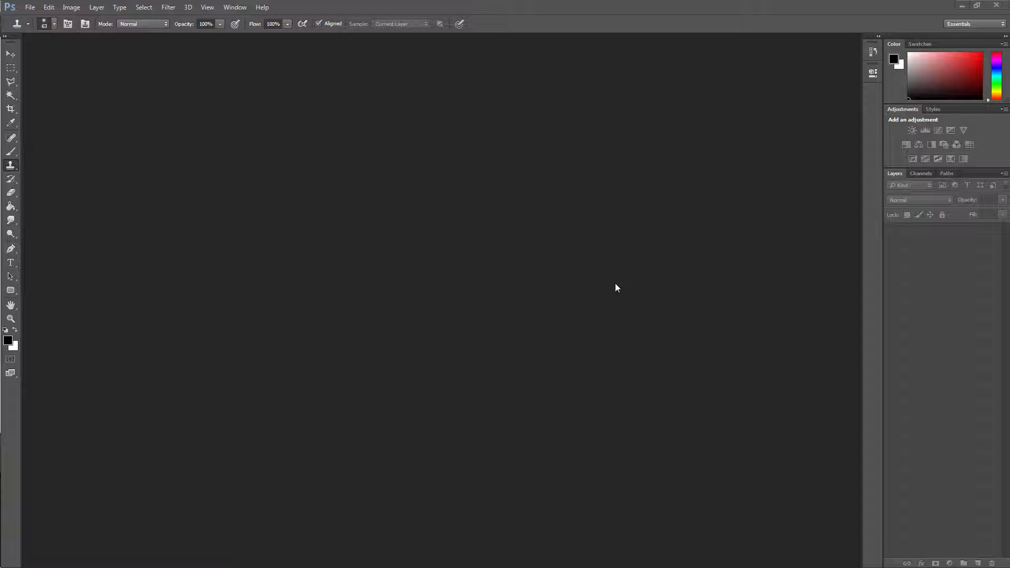
{"action": "mouse_move", "coordinate": [595, 265]}
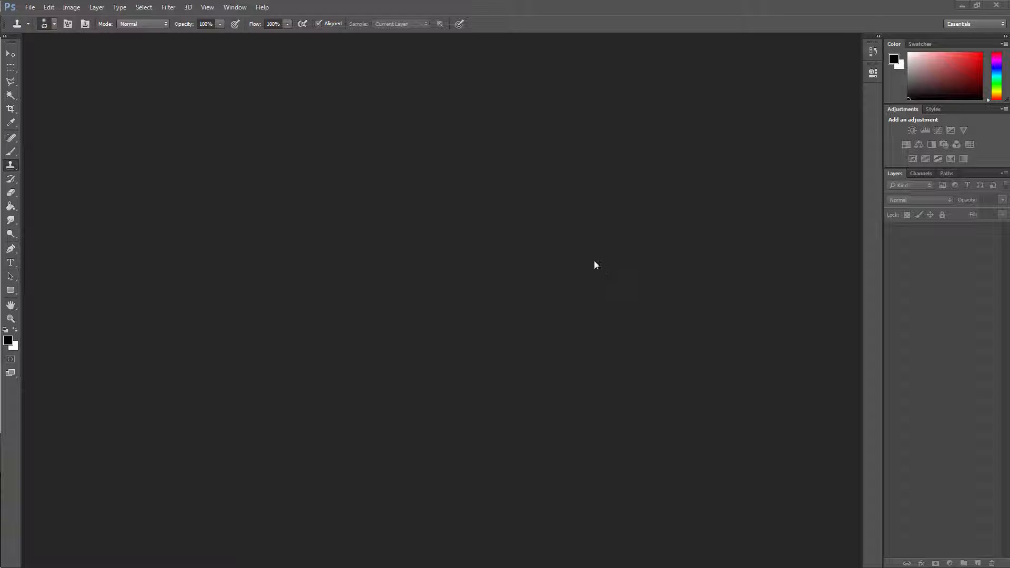
{"action": "mouse_move", "coordinate": [602, 217]}
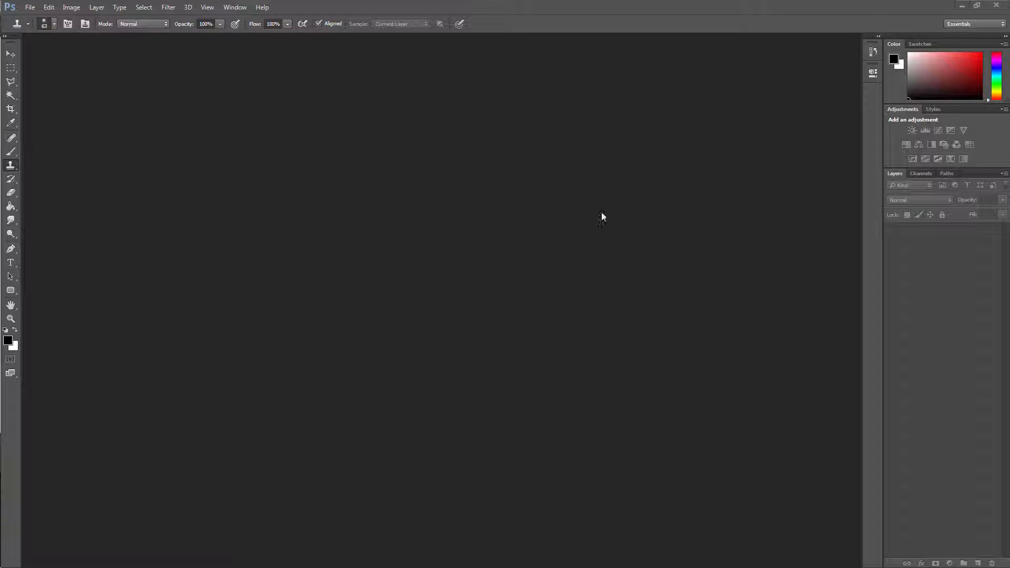
{"action": "mouse_move", "coordinate": [573, 225]}
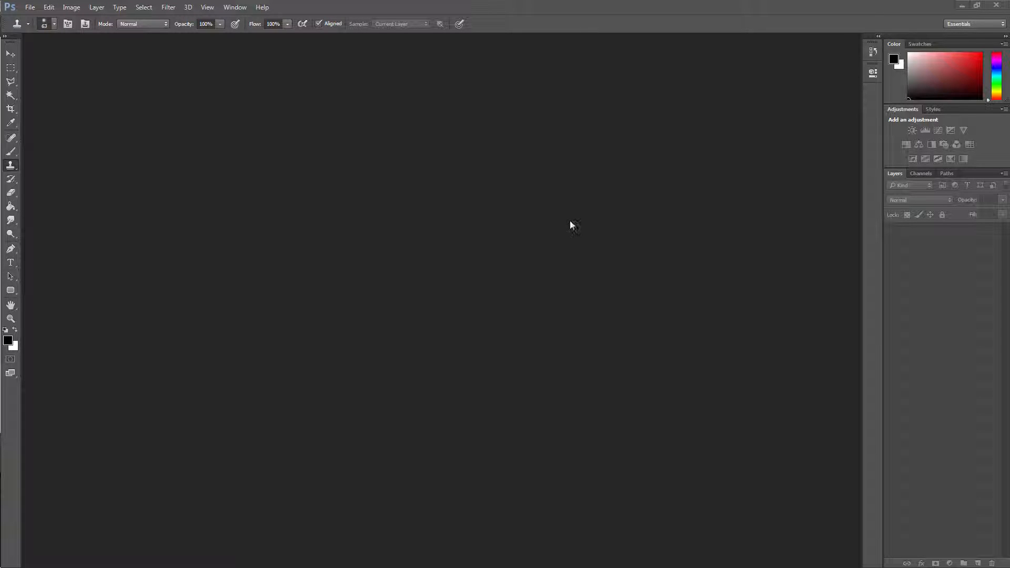
{"action": "mouse_move", "coordinate": [568, 215]}
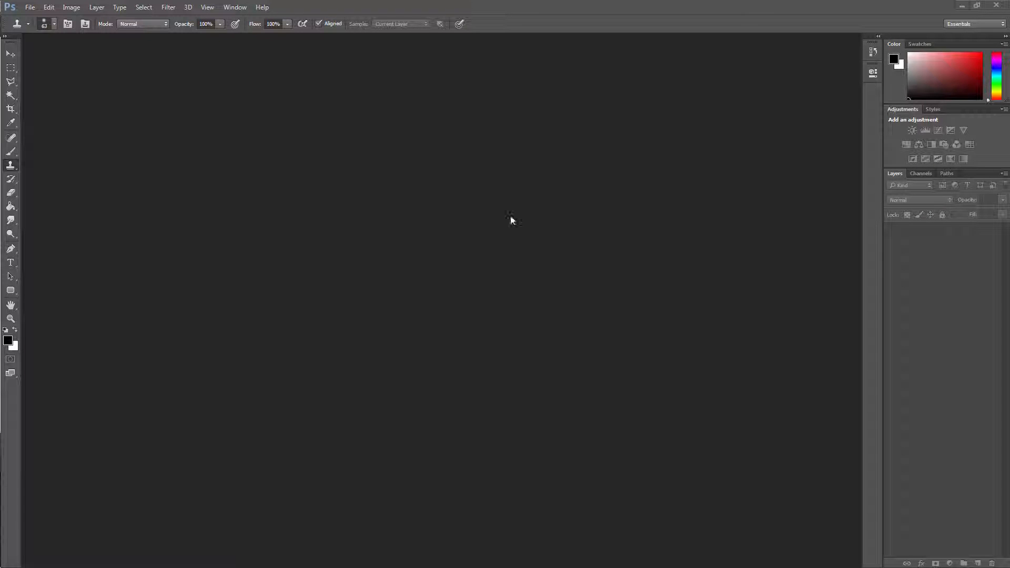
{"action": "mouse_move", "coordinate": [356, 230]}
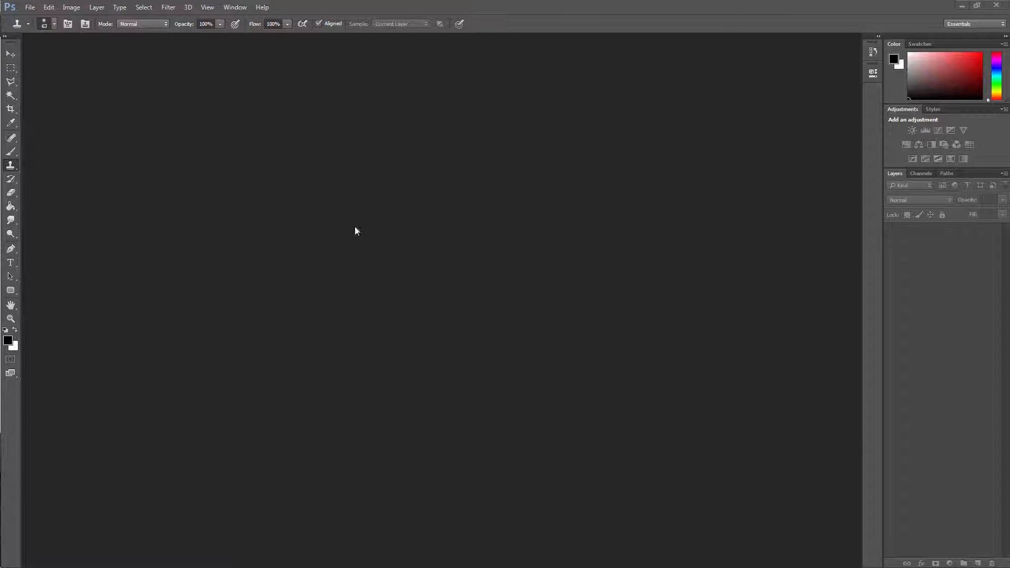
{"action": "mouse_move", "coordinate": [167, 124]}
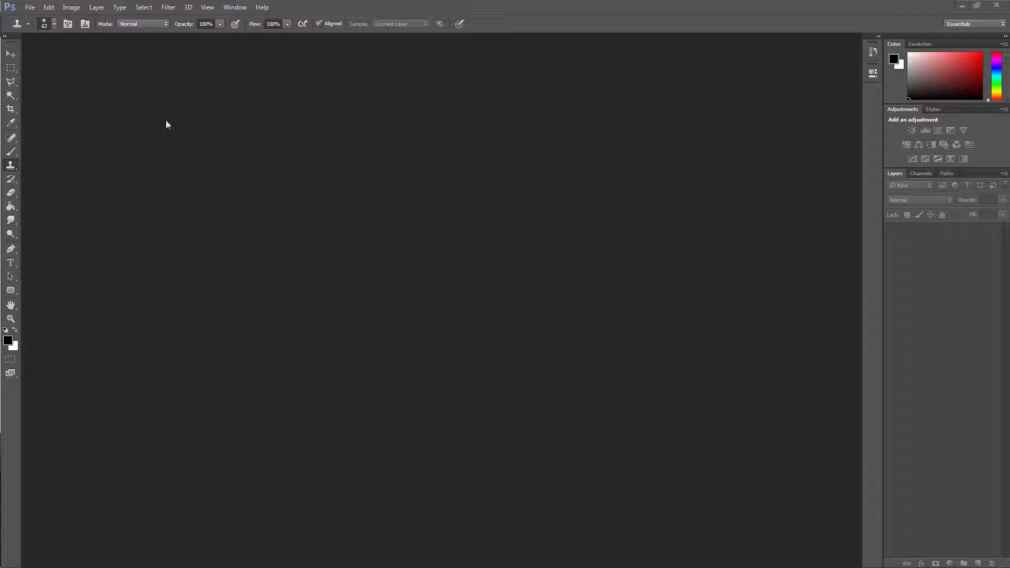
{"action": "mouse_move", "coordinate": [155, 115]}
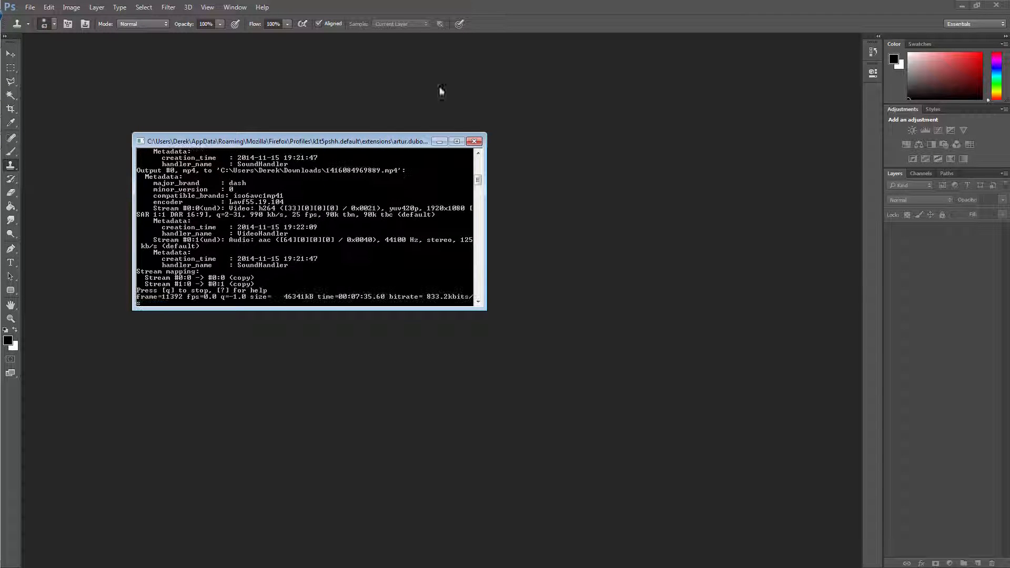
- Open Wood_Grain_by_Hatch1921_PUBDOMAIN.jpg from the textures folder
{"action": "left_click", "coordinate": [474, 141]}
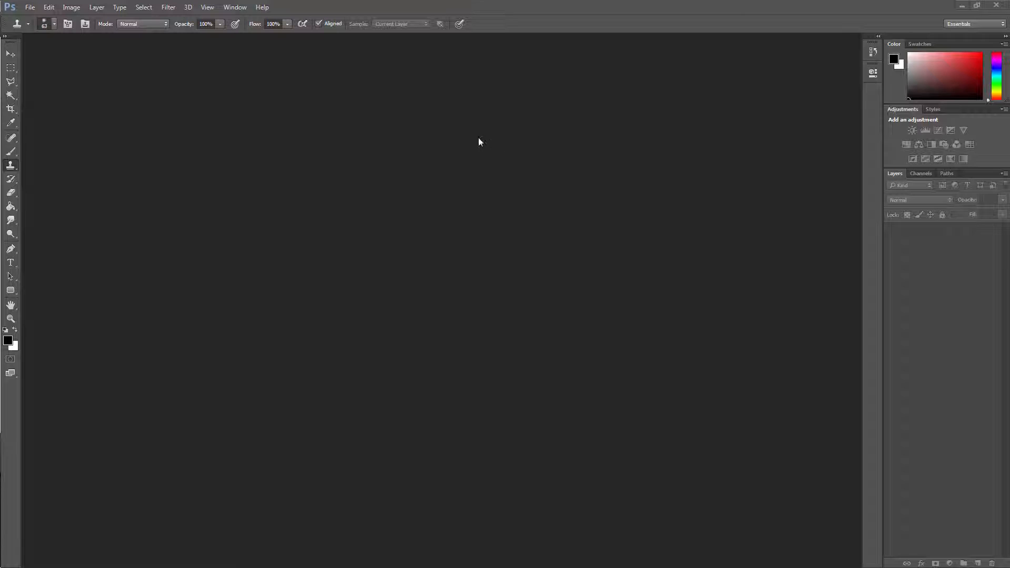
{"action": "mouse_move", "coordinate": [486, 149]}
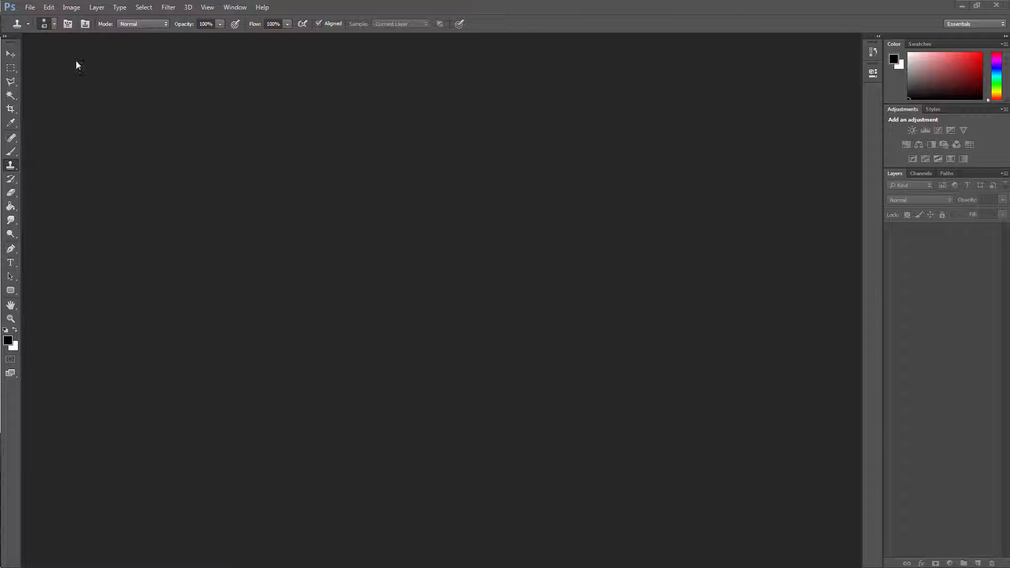
{"action": "mouse_move", "coordinate": [125, 82]}
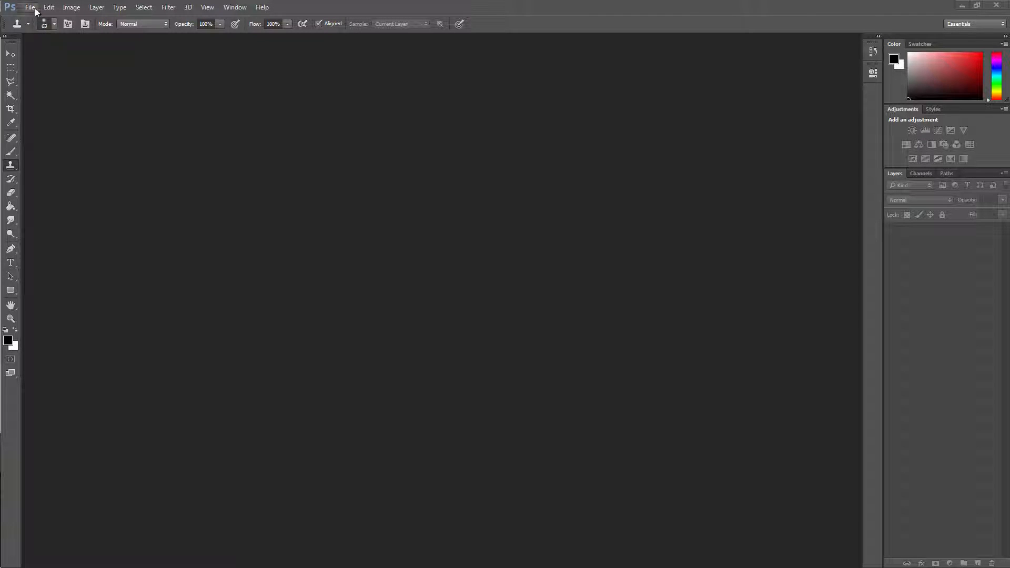
{"action": "left_click", "coordinate": [29, 7]}
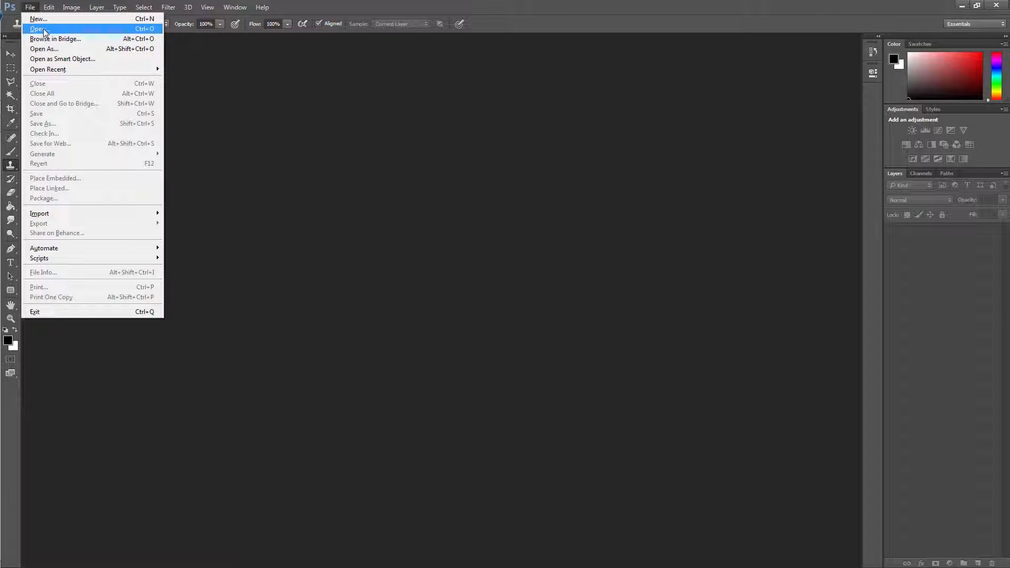
{"action": "left_click", "coordinate": [38, 28]}
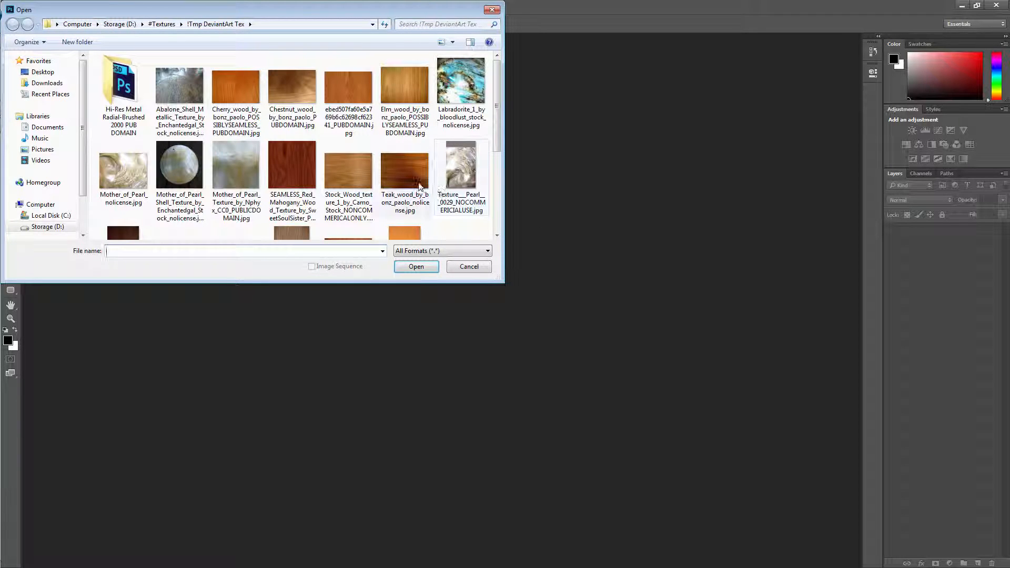
{"action": "left_click", "coordinate": [404, 173]}
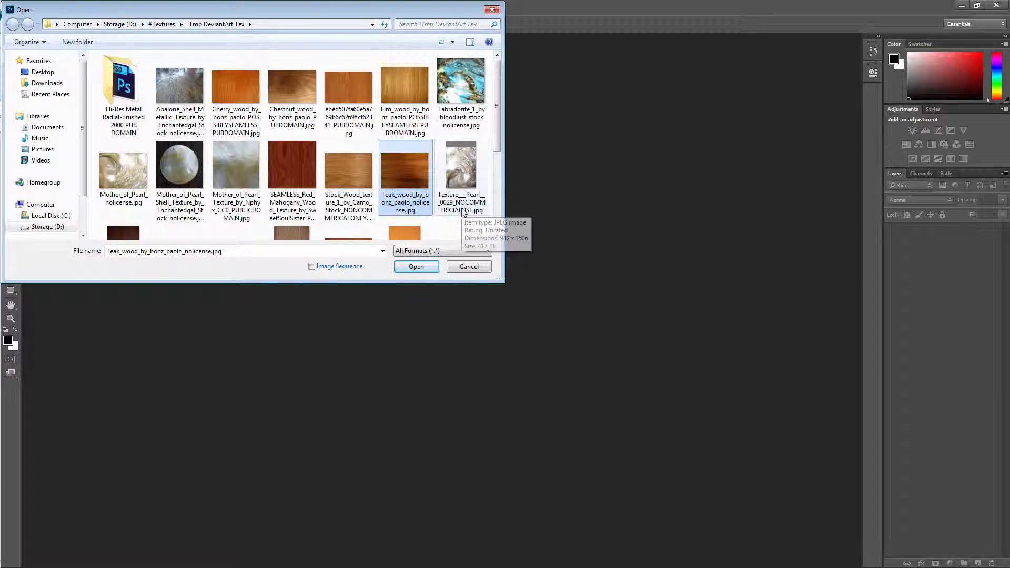
{"action": "scroll", "scroll_direction": "down", "scroll_amount": 3}
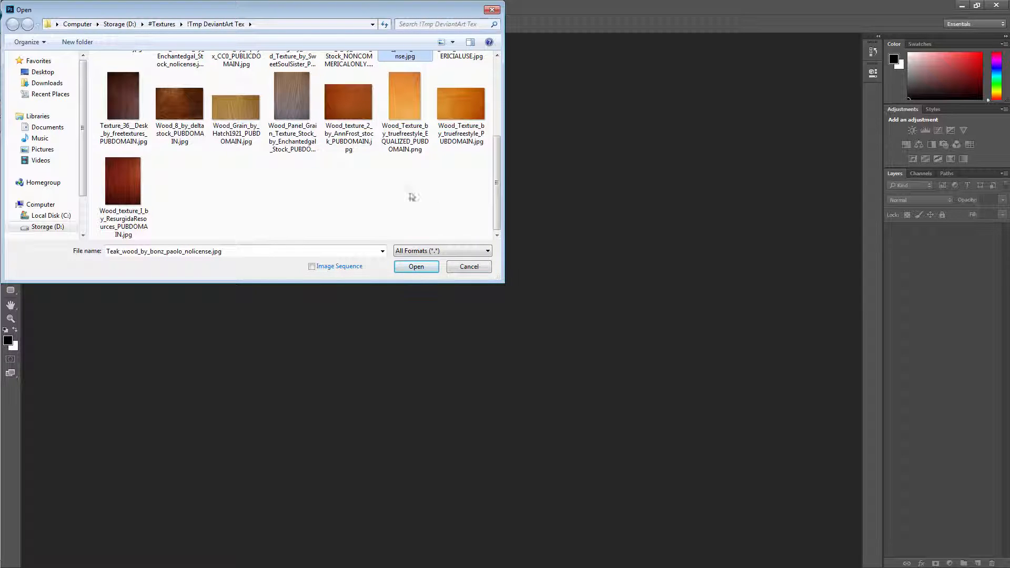
{"action": "mouse_move", "coordinate": [340, 151]}
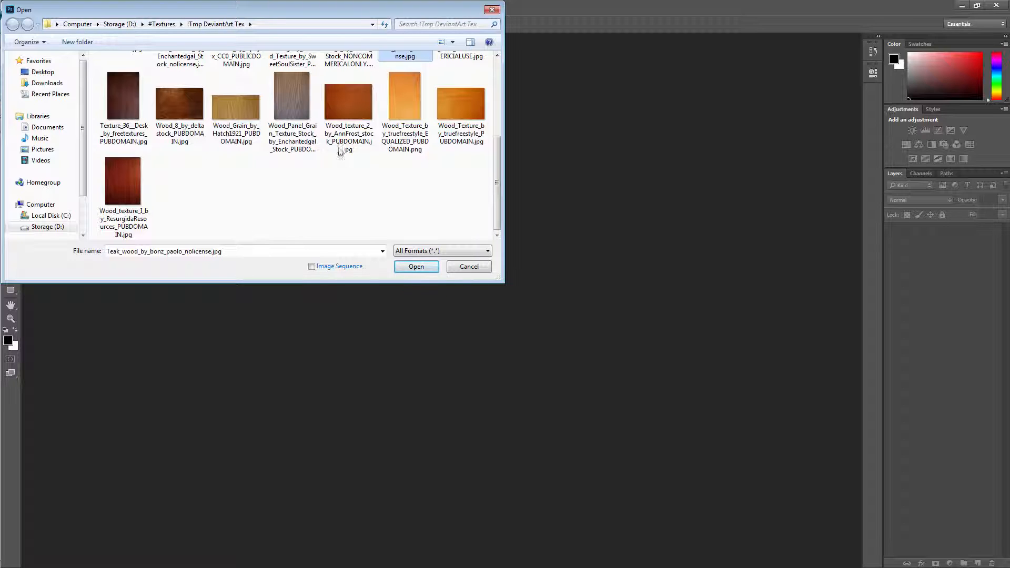
{"action": "mouse_move", "coordinate": [349, 97]}
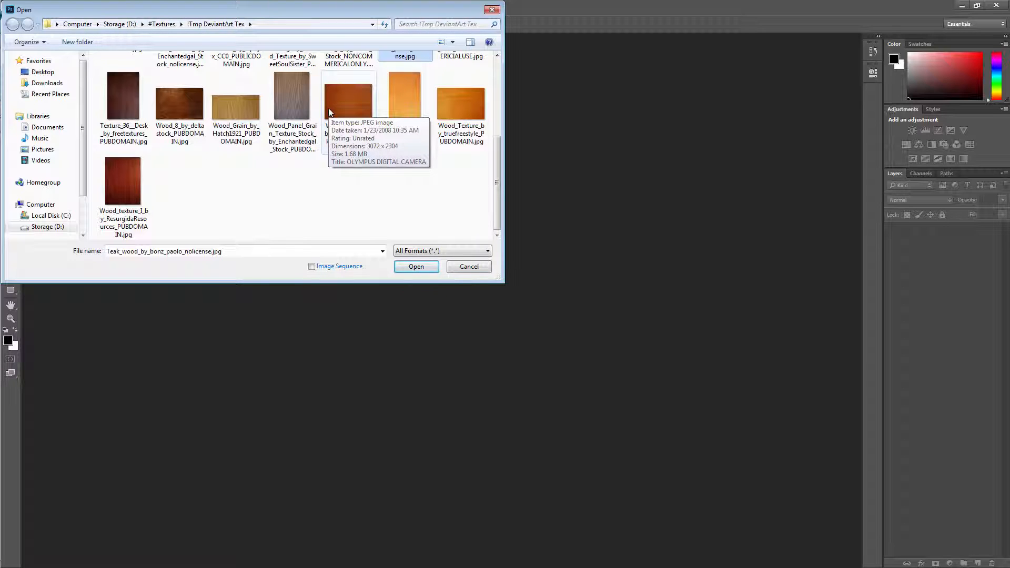
{"action": "left_click", "coordinate": [469, 267]}
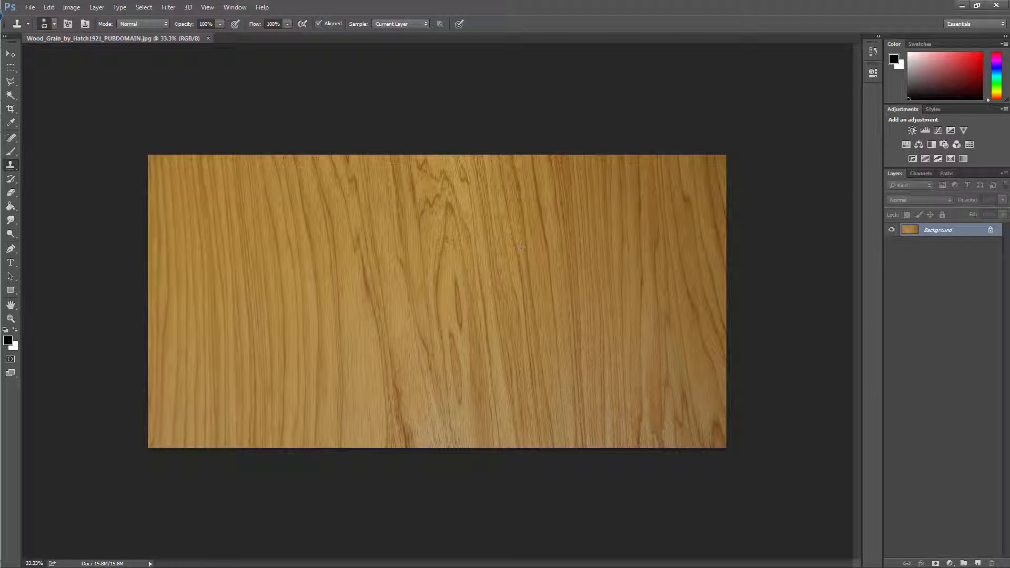
{"action": "mouse_move", "coordinate": [526, 240]}
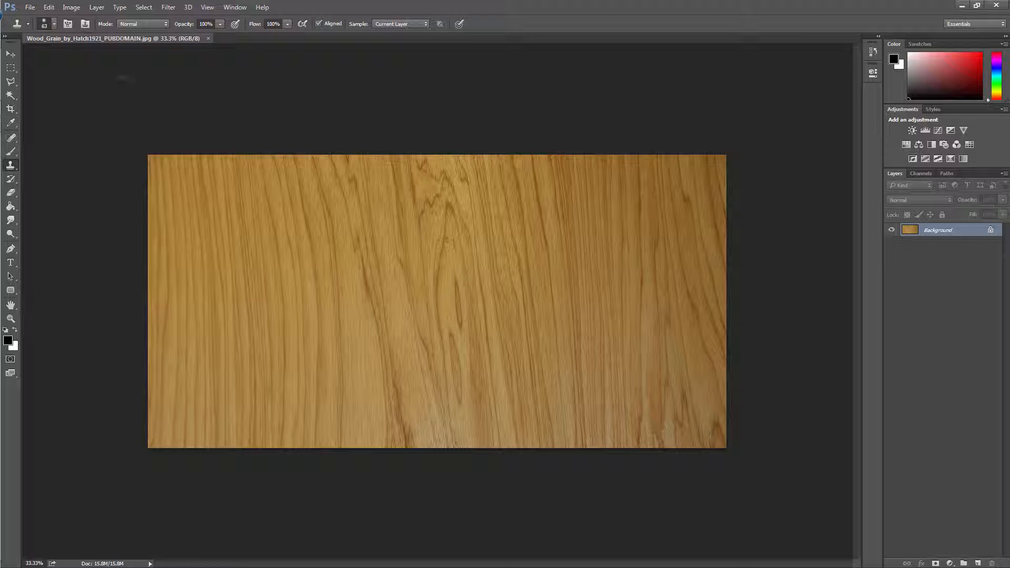
{"action": "left_click", "coordinate": [70, 8]}
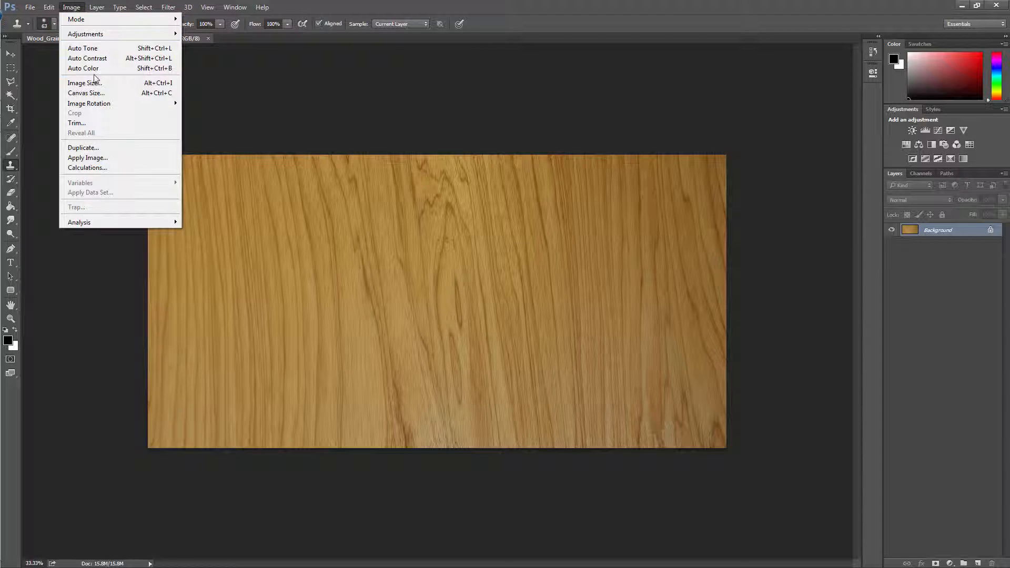
{"action": "left_click", "coordinate": [83, 82]}
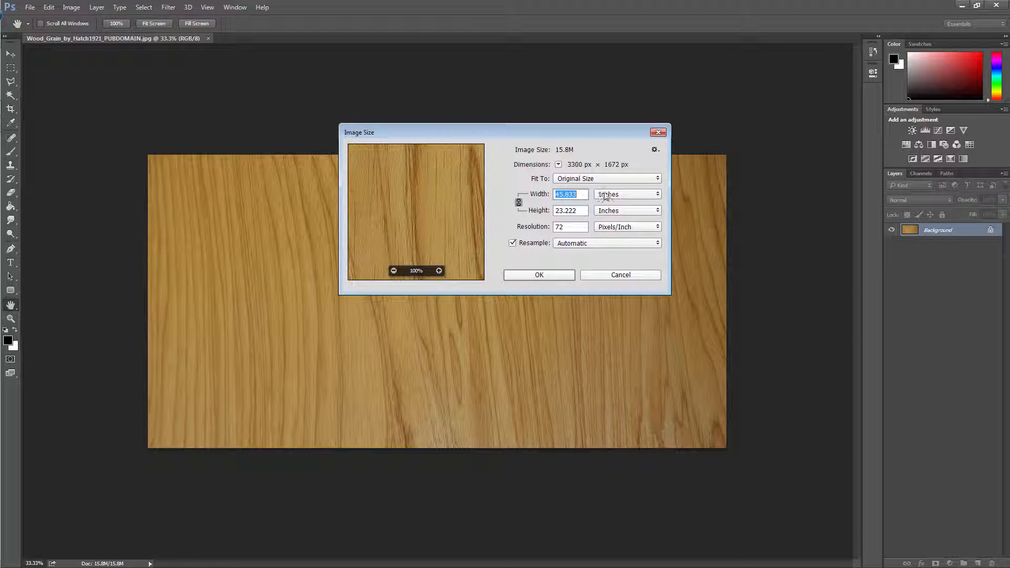
{"action": "left_click", "coordinate": [627, 193]}
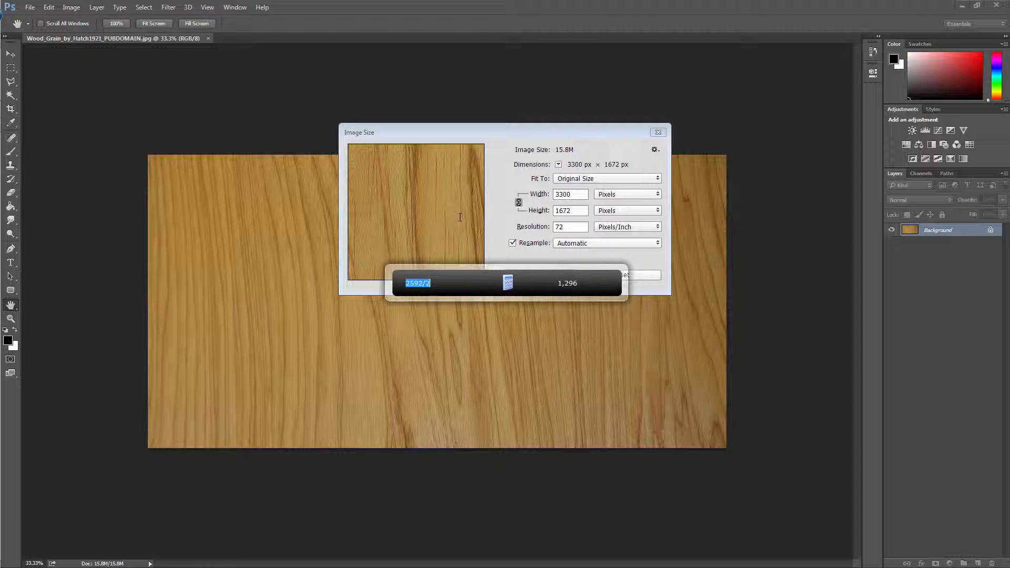
{"action": "type", "text": "3300"}
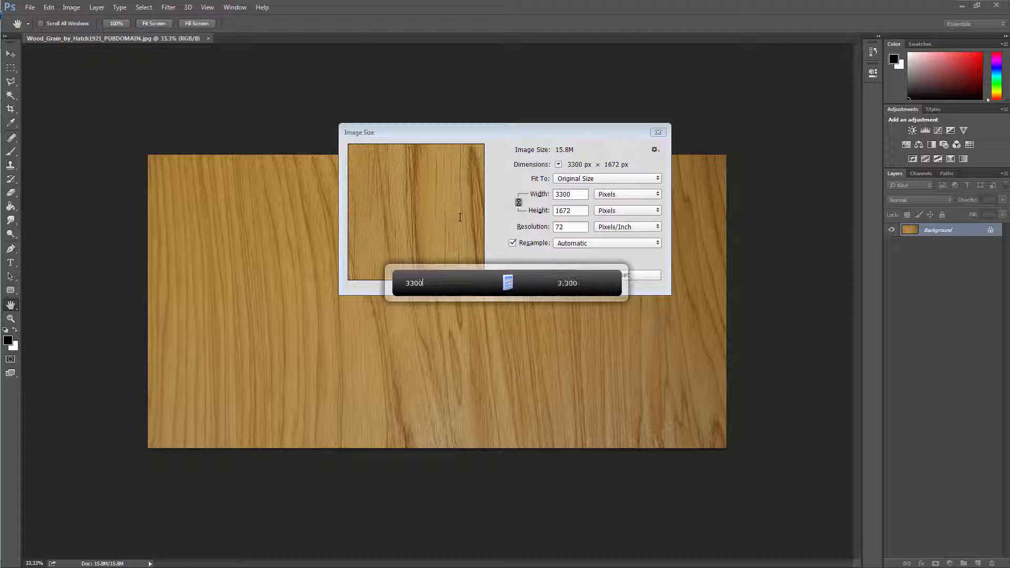
{"action": "type", "text": "/"}
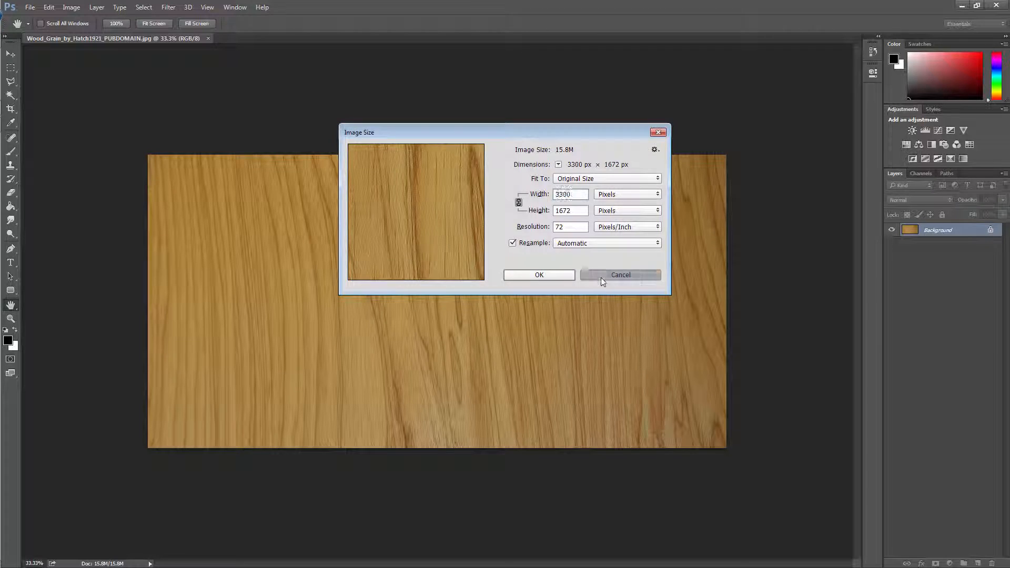
{"action": "left_click", "coordinate": [621, 274]}
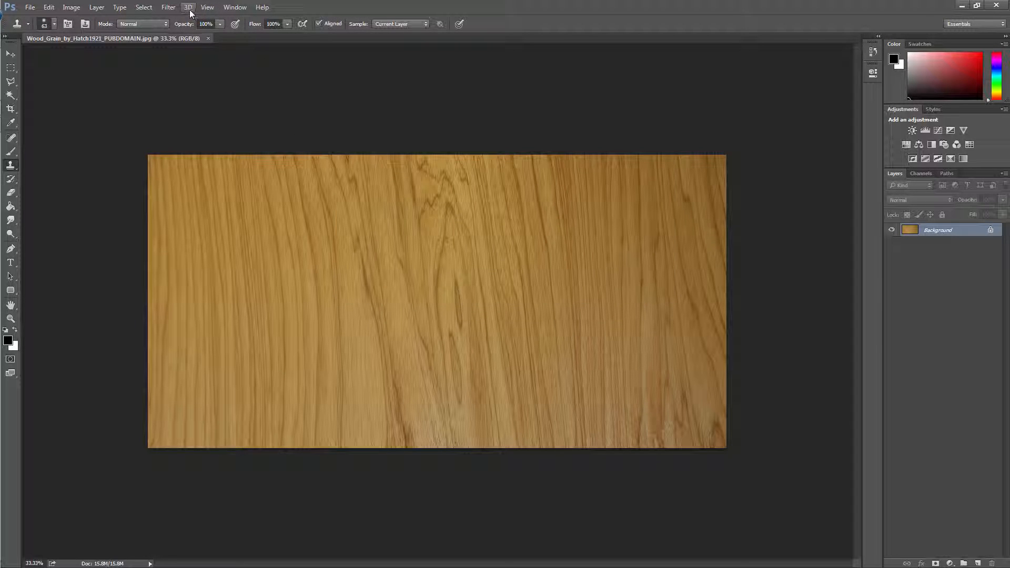
- Apply the Offset filter with Horizontal +1650 px and Wrap Around to the wood image
{"action": "left_click", "coordinate": [168, 7]}
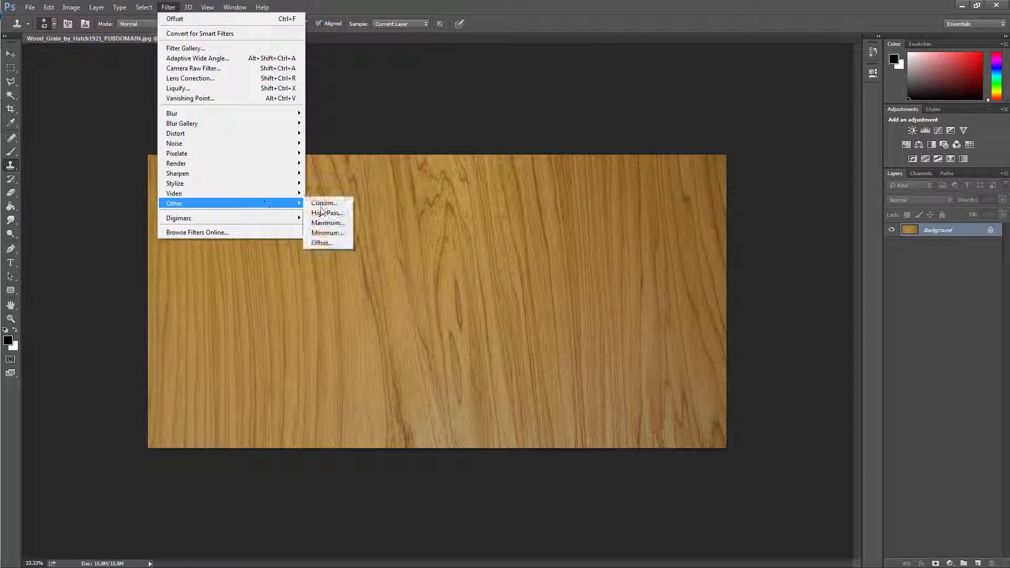
{"action": "left_click", "coordinate": [321, 242]}
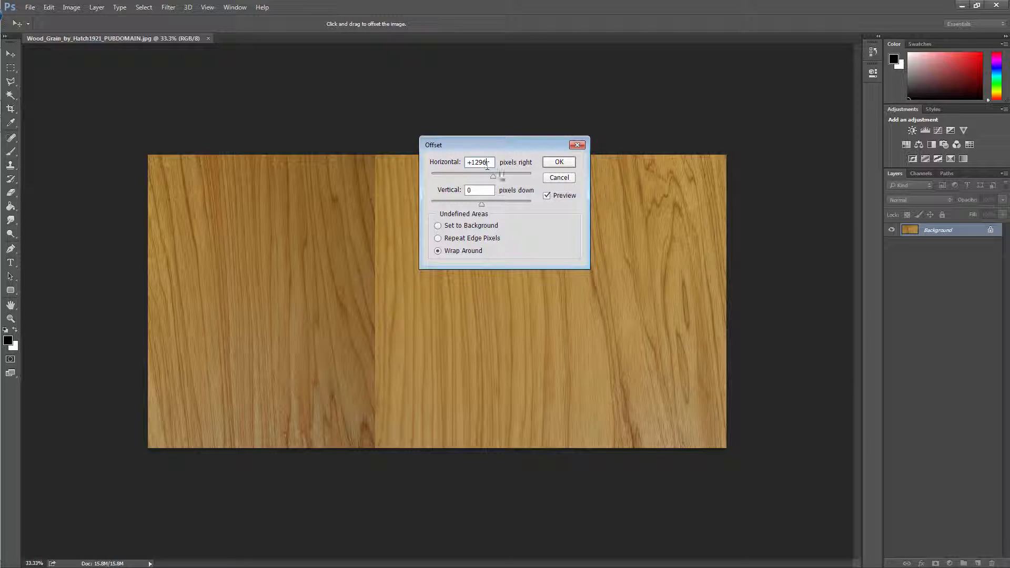
{"action": "type", "text": "+1"}
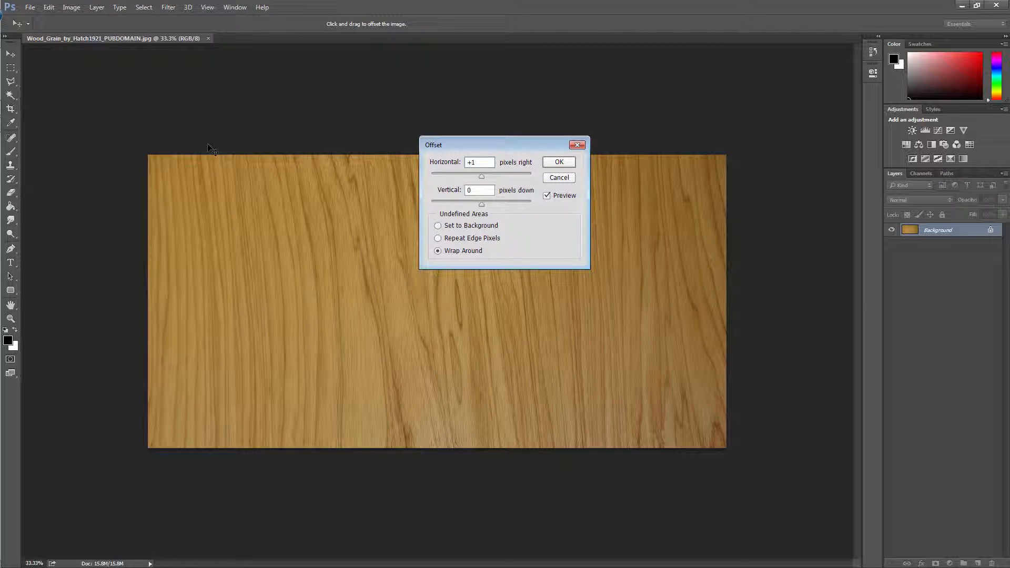
{"action": "type", "text": "1650"}
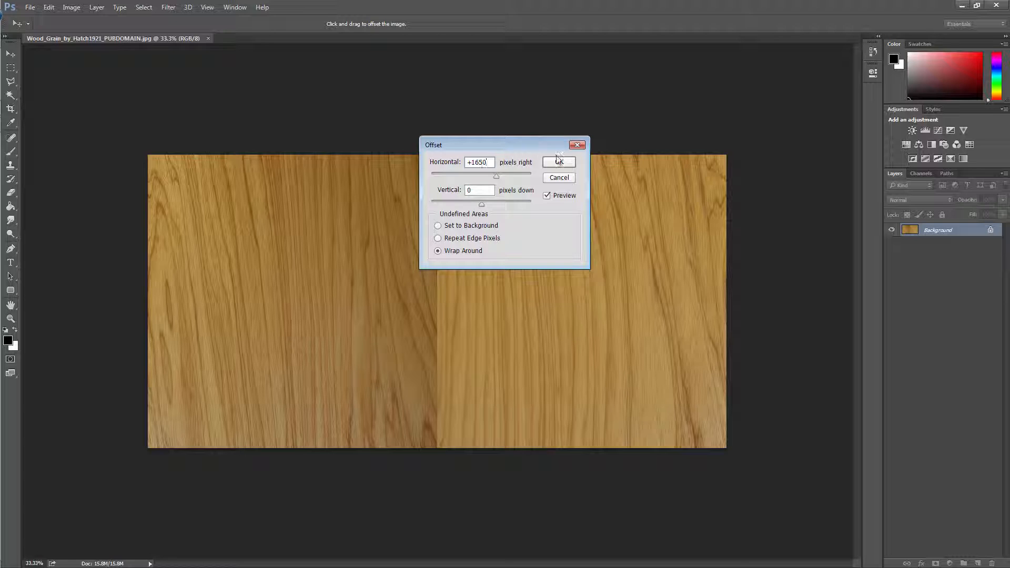
{"action": "left_click", "coordinate": [557, 162]}
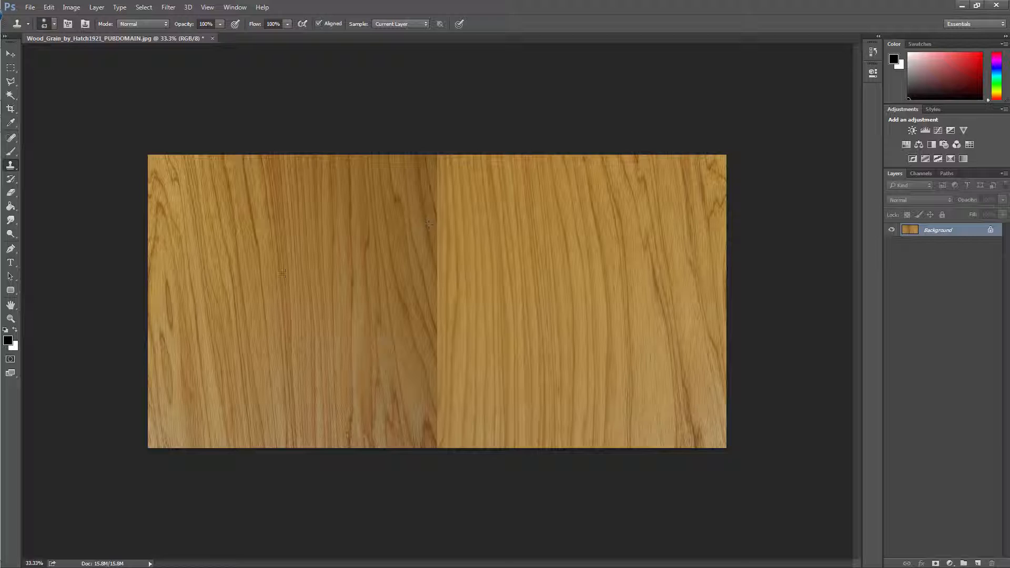
{"action": "mouse_move", "coordinate": [10, 192]}
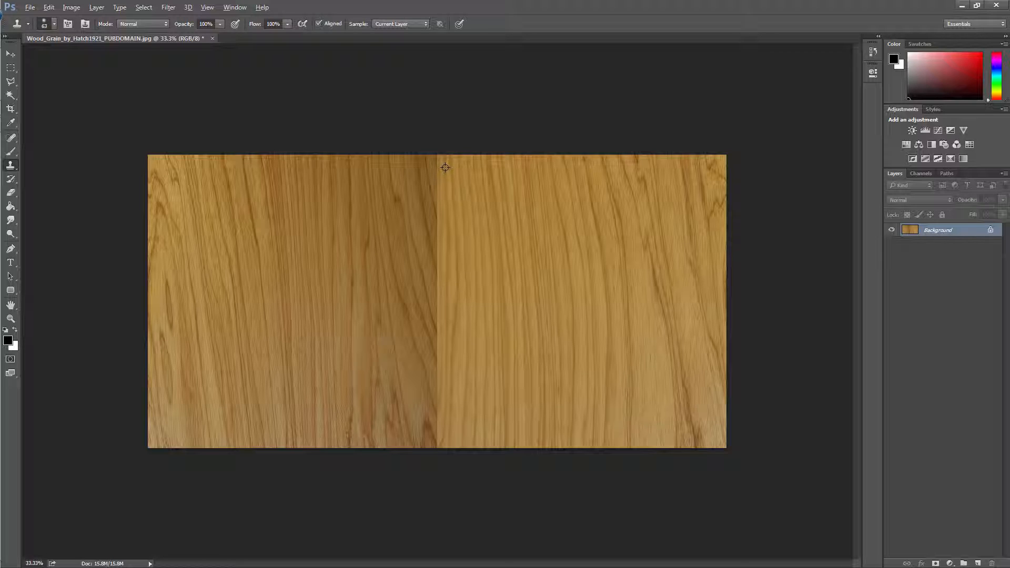
{"action": "mouse_move", "coordinate": [438, 171]}
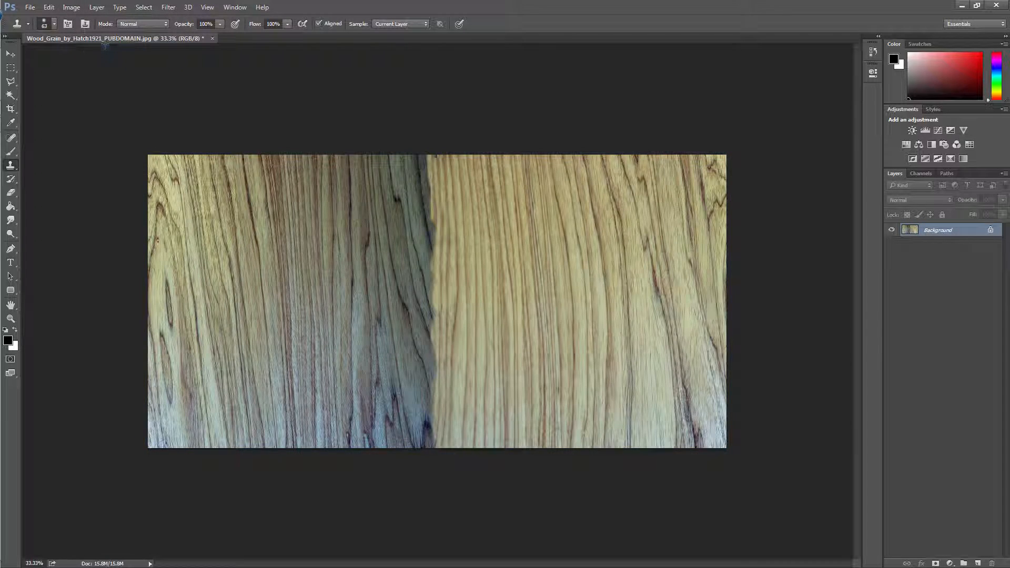
- Apply Auto Contrast, then dodge/burn along the vertical seam to even its tone
{"action": "left_click", "coordinate": [71, 8]}
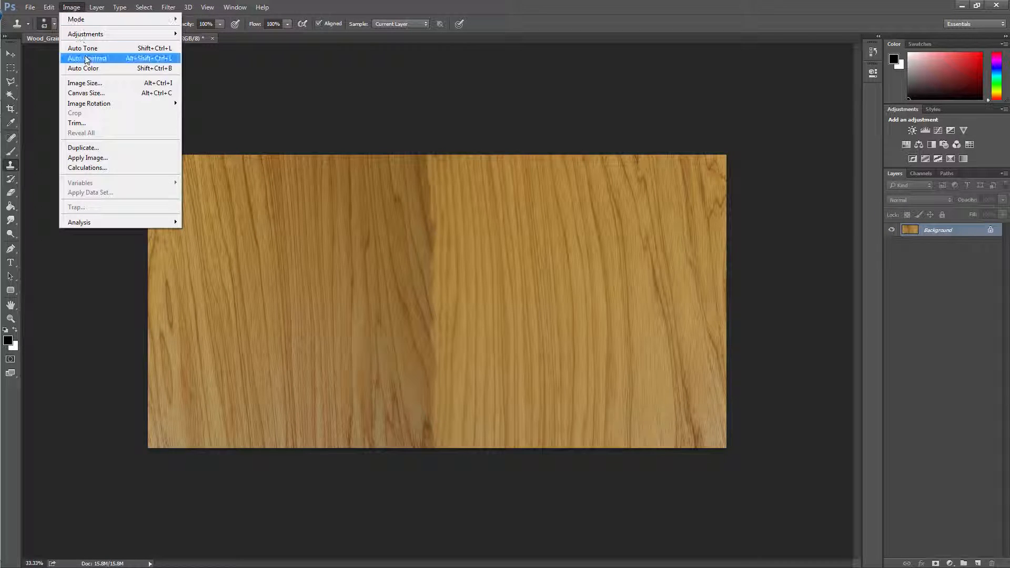
{"action": "left_click", "coordinate": [86, 58]}
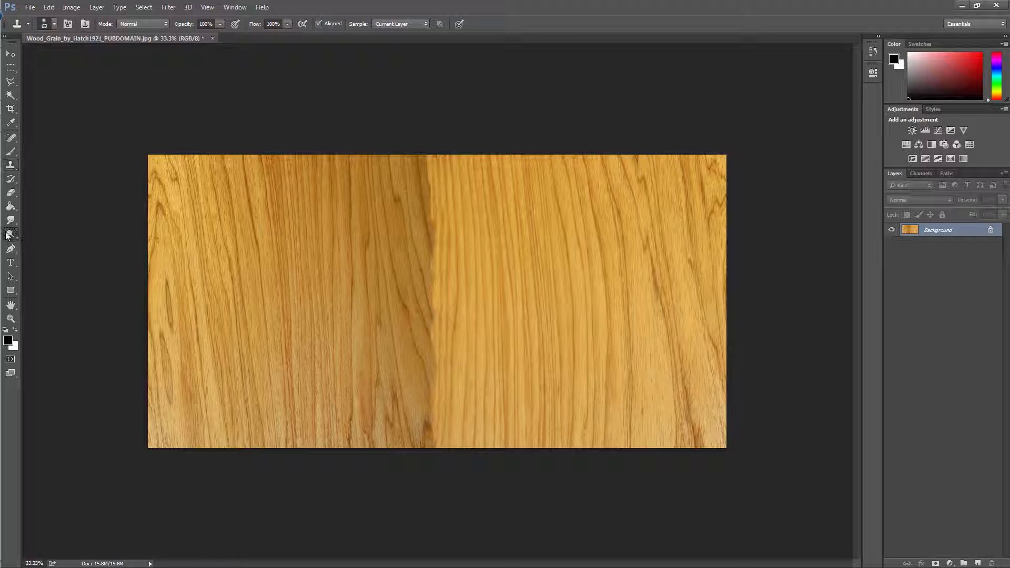
{"action": "left_click", "coordinate": [11, 233]}
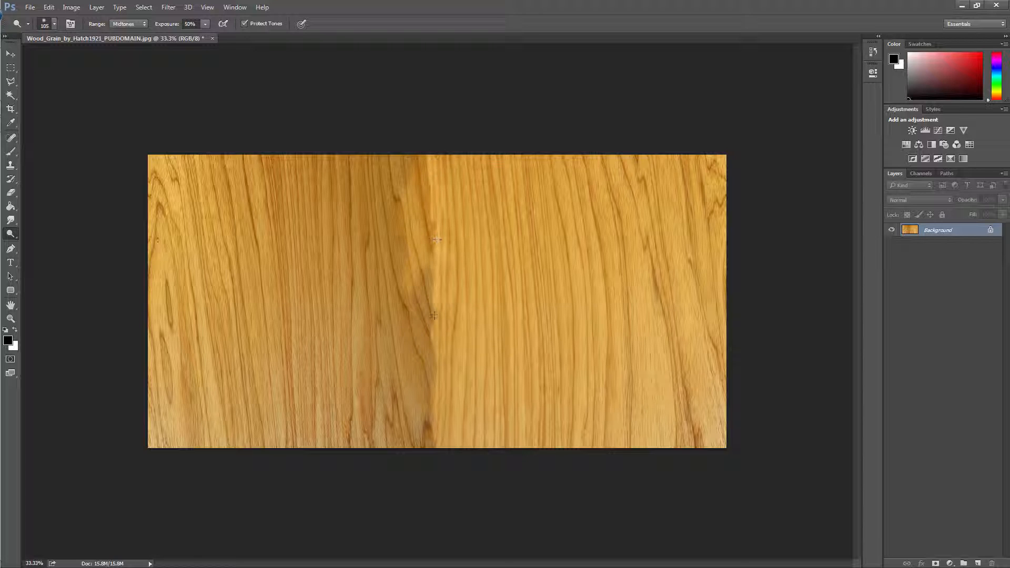
{"action": "left_click_drag", "start_coordinate": [434, 240], "coordinate": [433, 403]}
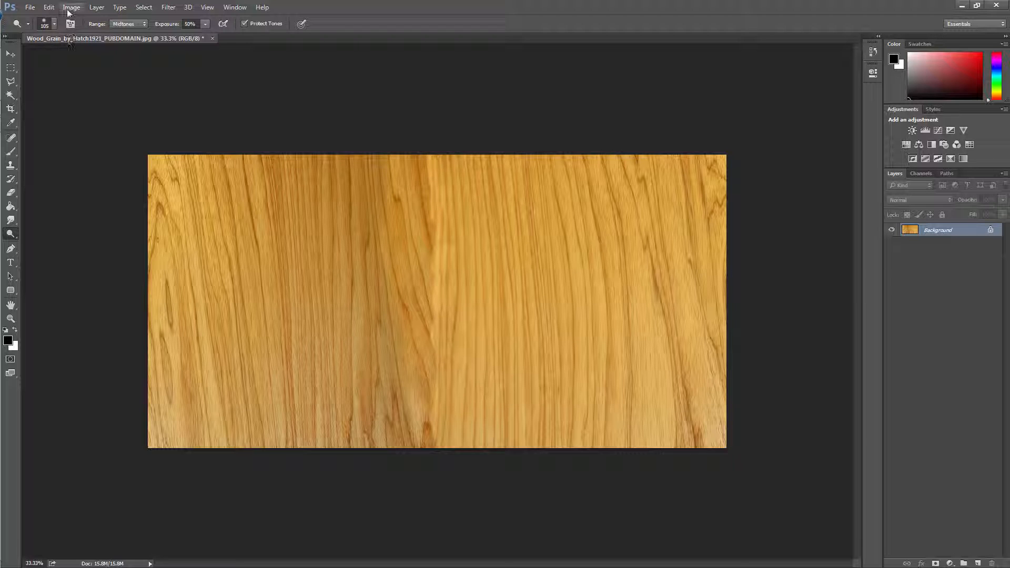
{"action": "left_click", "coordinate": [71, 8]}
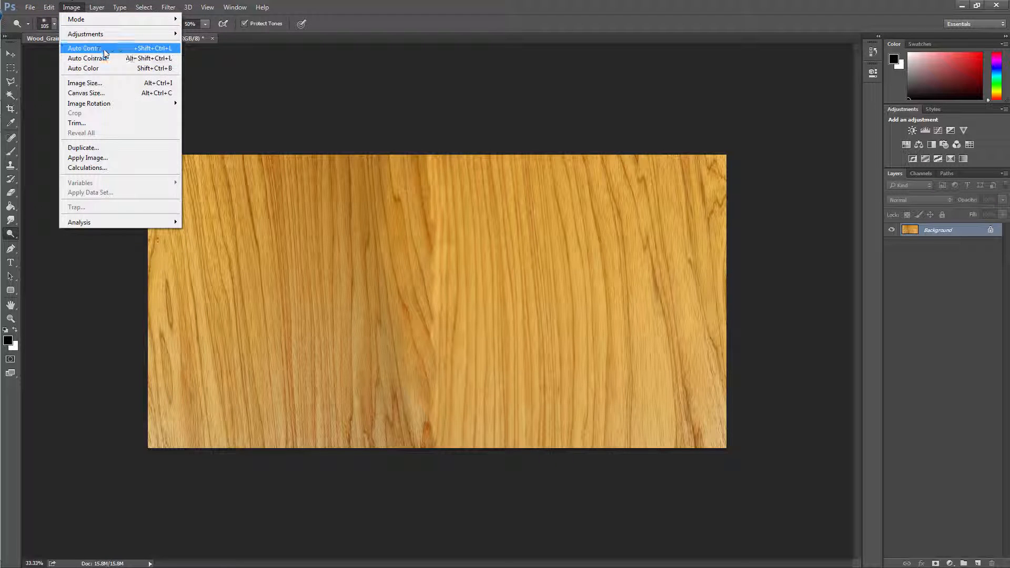
{"action": "left_click", "coordinate": [84, 82]}
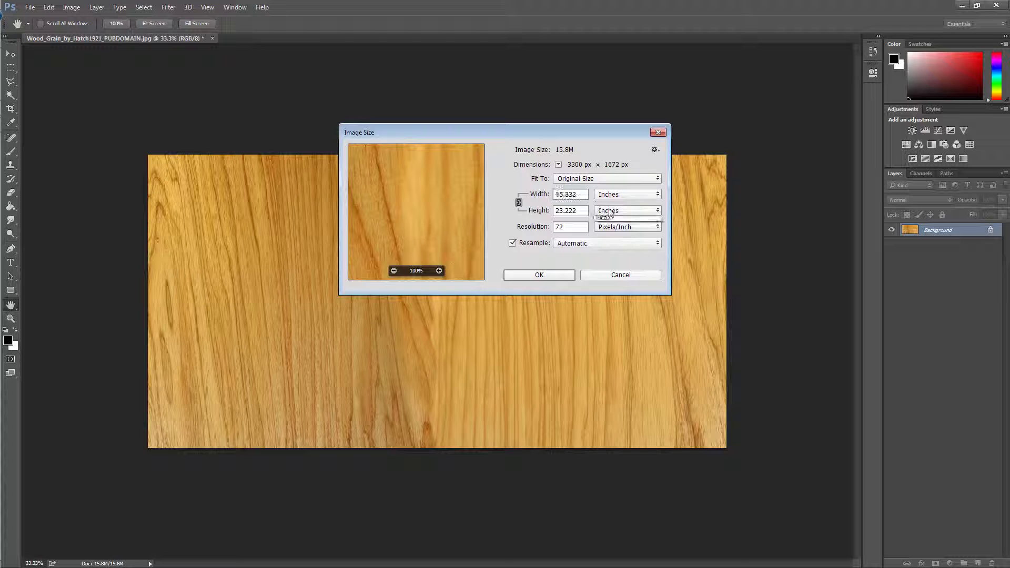
{"action": "left_click", "coordinate": [625, 210]}
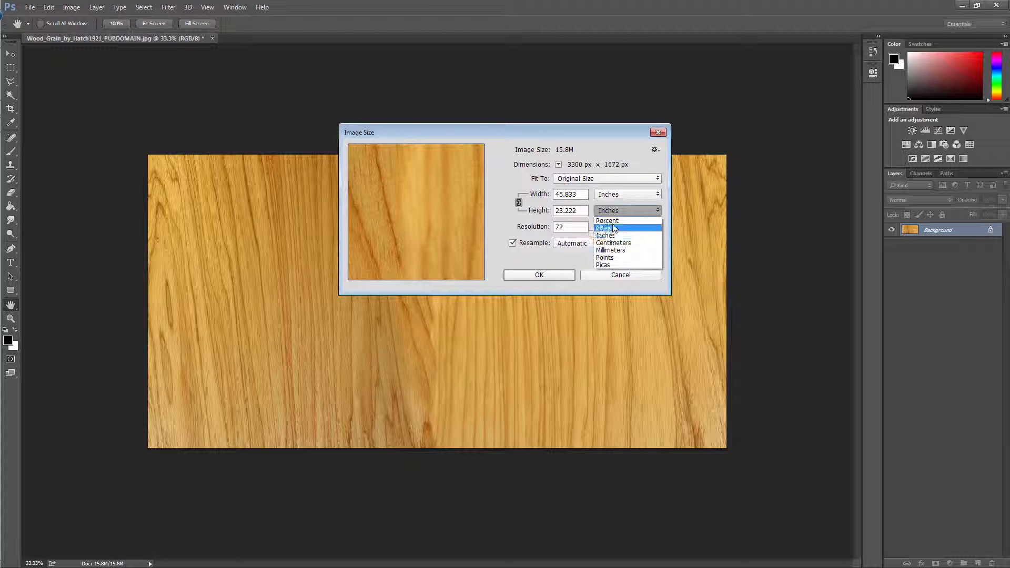
{"action": "left_click", "coordinate": [606, 229]}
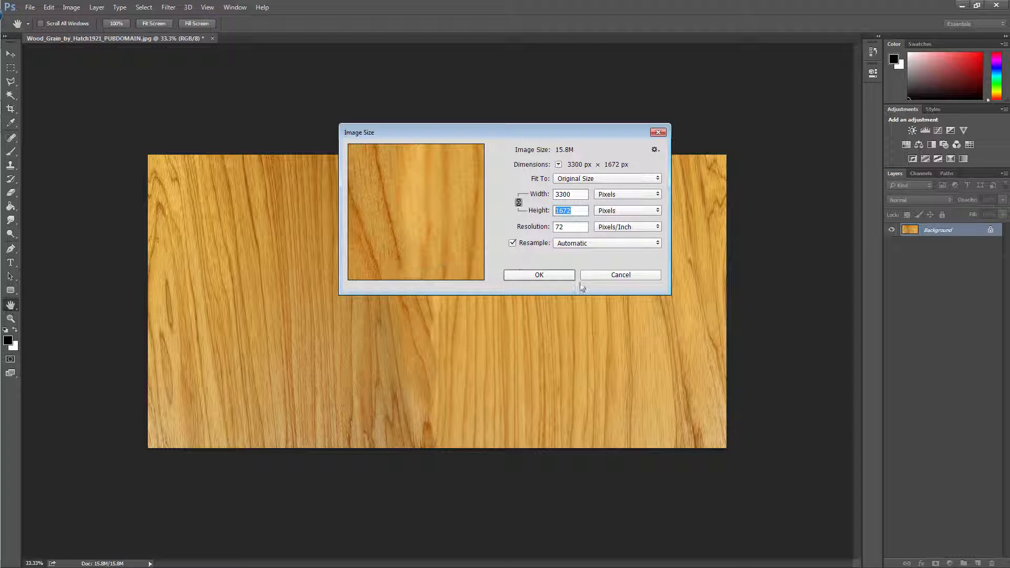
{"action": "left_click", "coordinate": [619, 275]}
{"action": "type", "text": "z"}
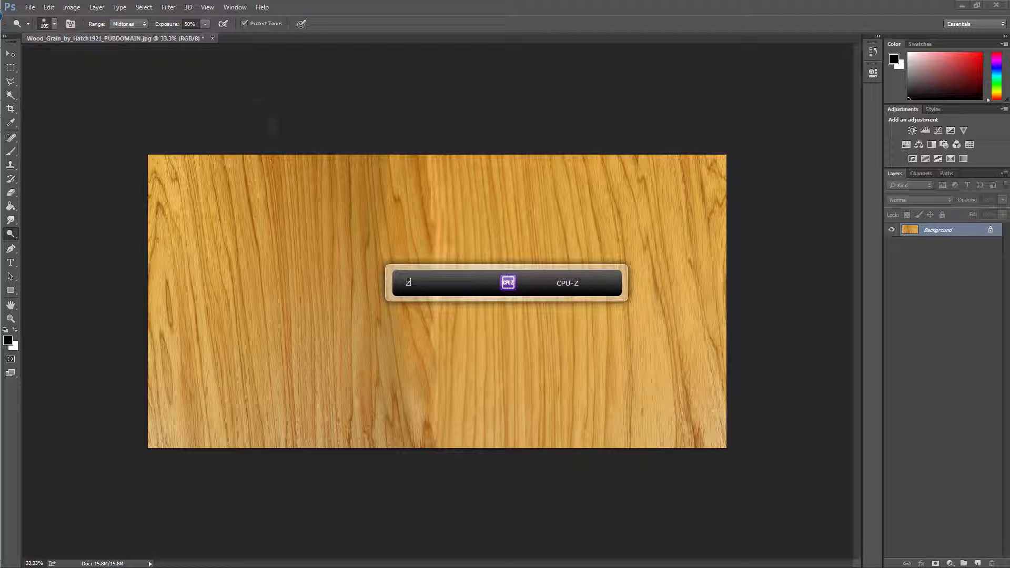
- Apply the Offset filter with Vertical 836 px and Wrap Around to the wood image
{"action": "left_click", "coordinate": [169, 7]}
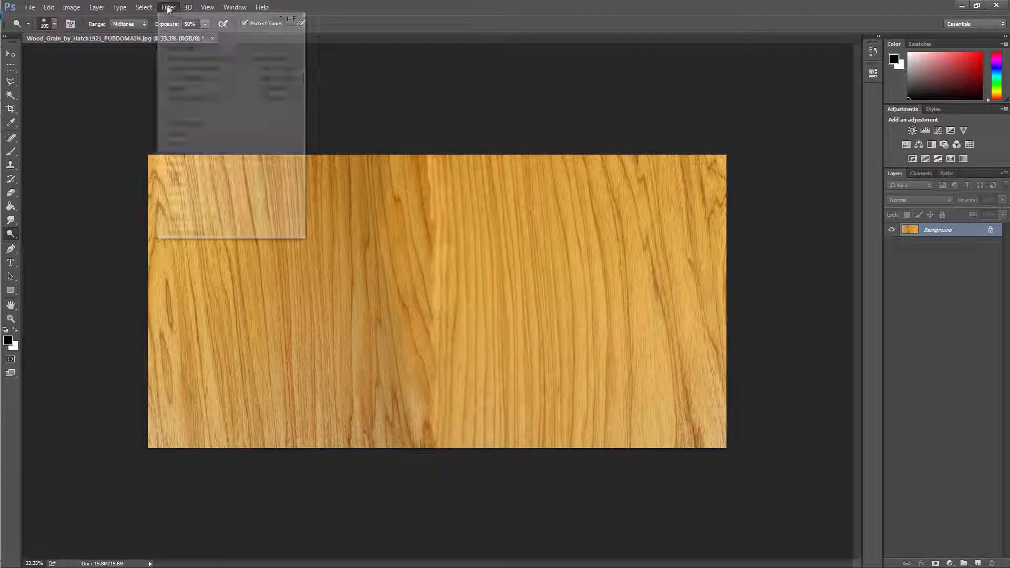
{"action": "mouse_move", "coordinate": [174, 203]}
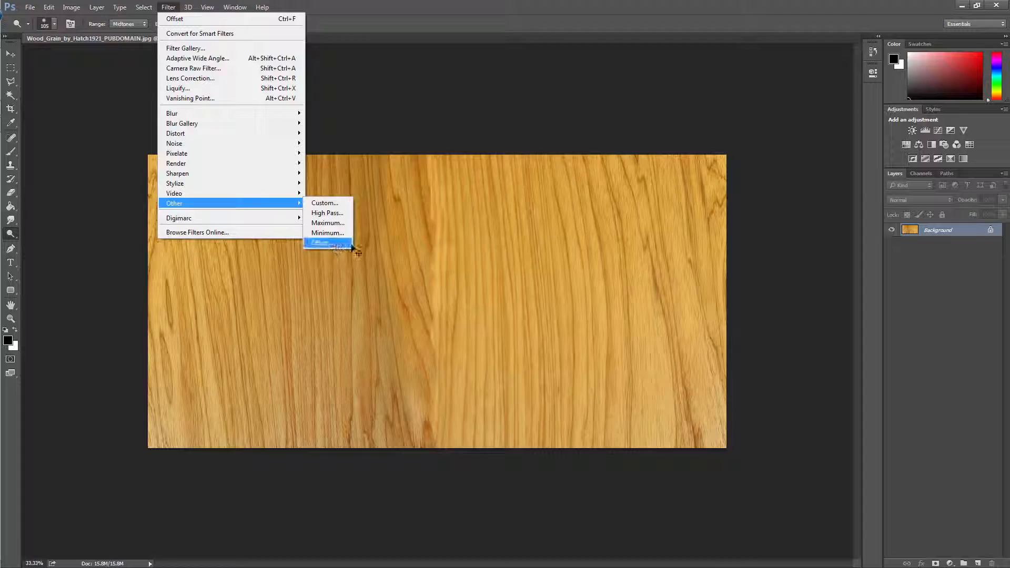
{"action": "left_click", "coordinate": [329, 243]}
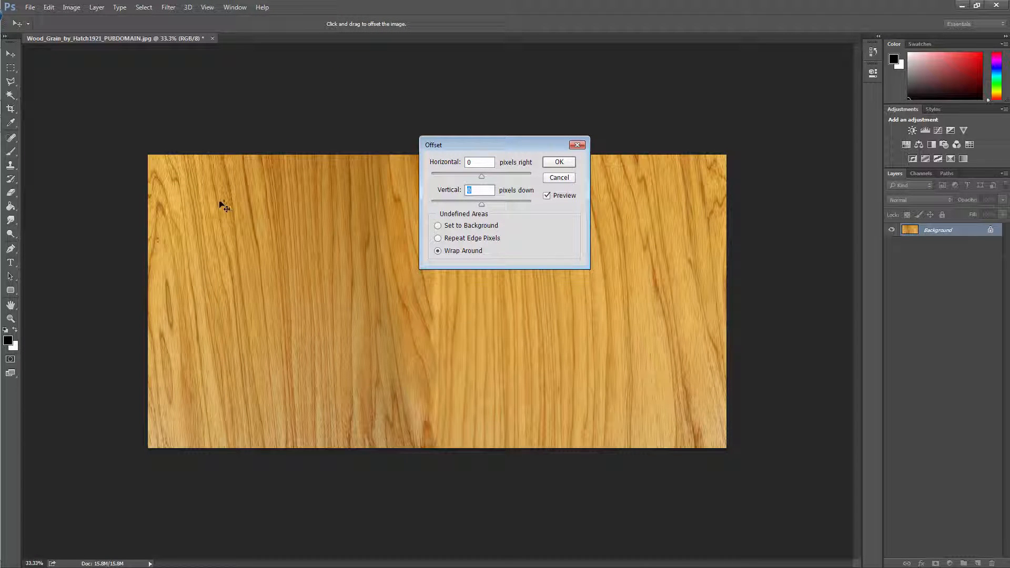
{"action": "type", "text": "836"}
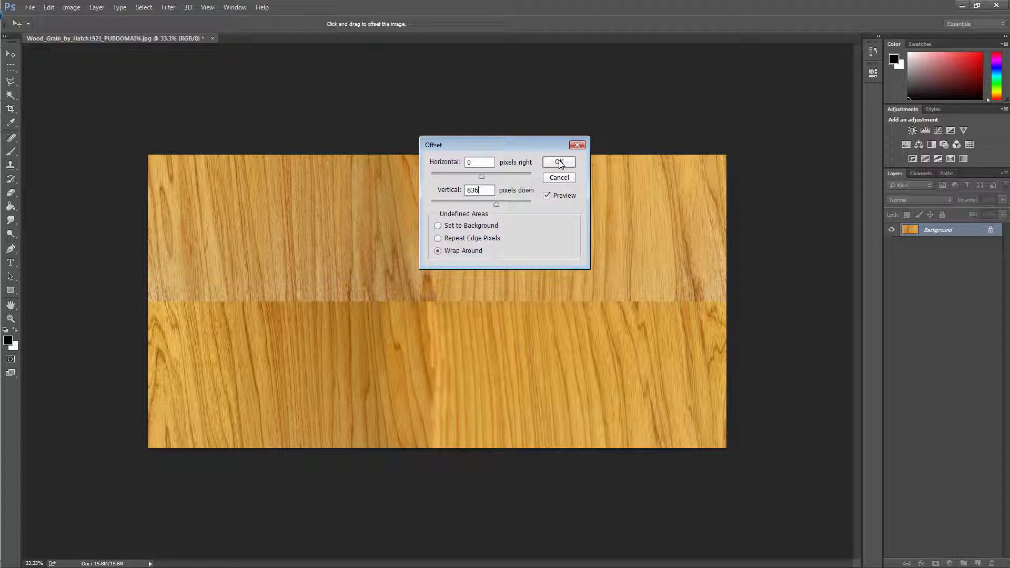
{"action": "left_click", "coordinate": [558, 162]}
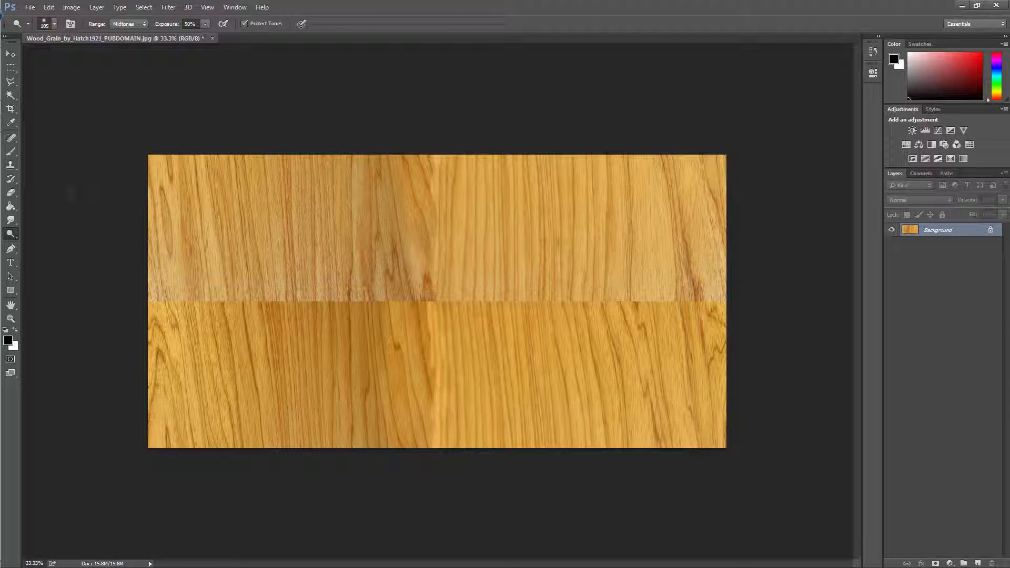
- Darken the tone along the horizontal seam with the Dodge/Burn tool
{"action": "left_click", "coordinate": [11, 165]}
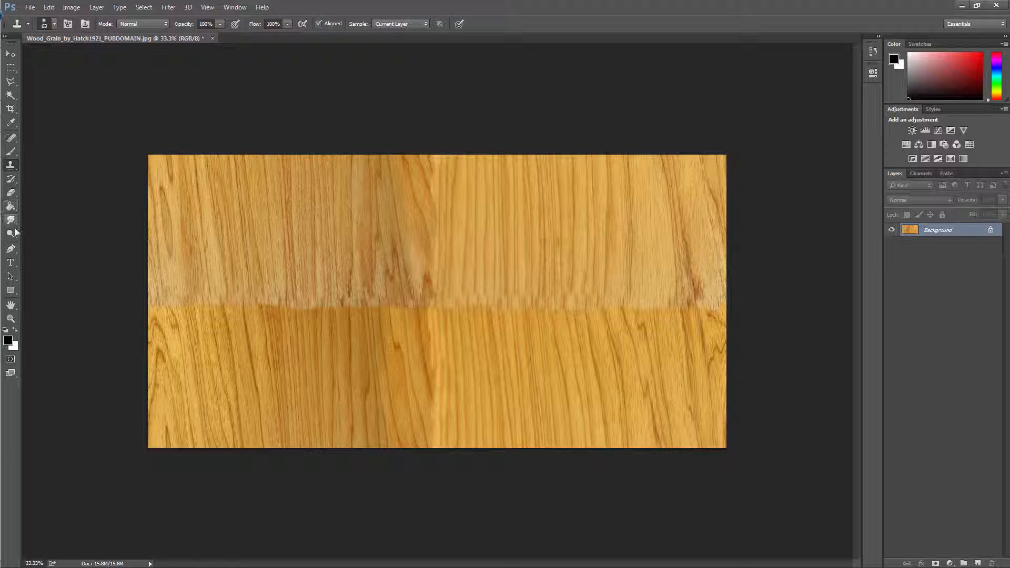
{"action": "left_click", "coordinate": [11, 234]}
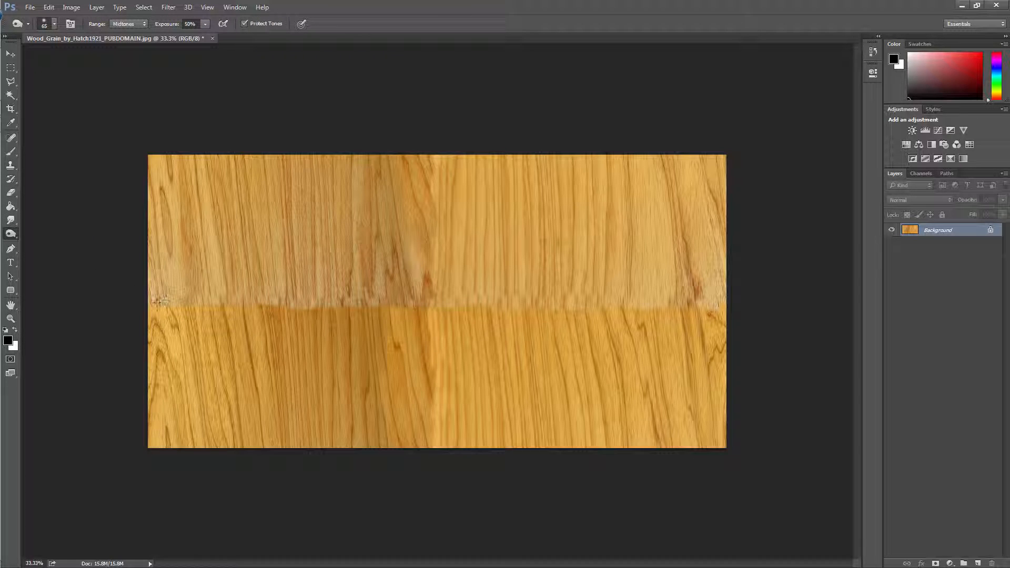
{"action": "left_click_drag", "start_coordinate": [161, 300], "coordinate": [489, 297]}
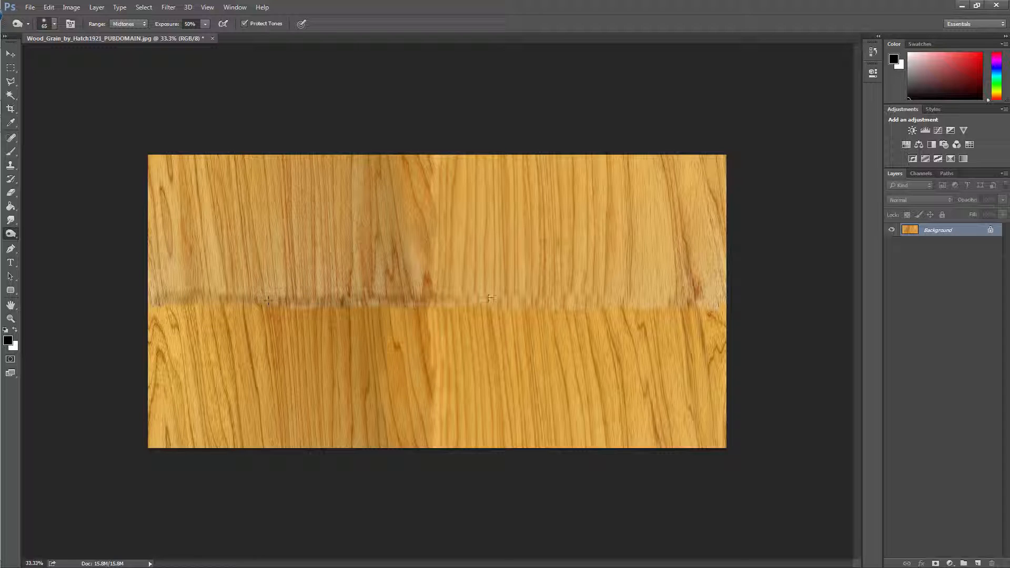
{"action": "left_click", "coordinate": [11, 219]}
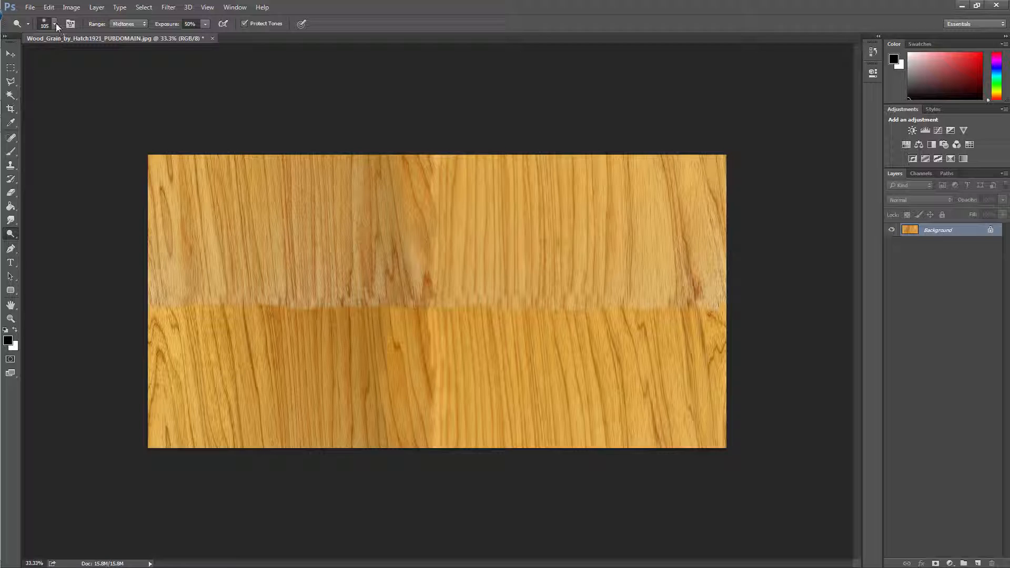
- Adjust the clone brush size and clone grain over the left and right parts of the seam
{"action": "left_click", "coordinate": [57, 25]}
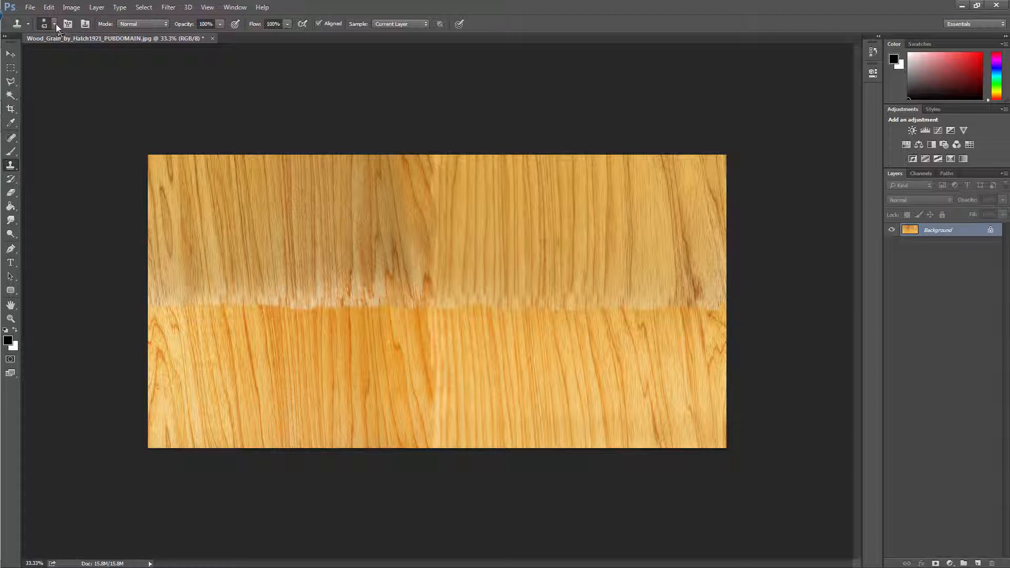
{"action": "left_click", "coordinate": [54, 25]}
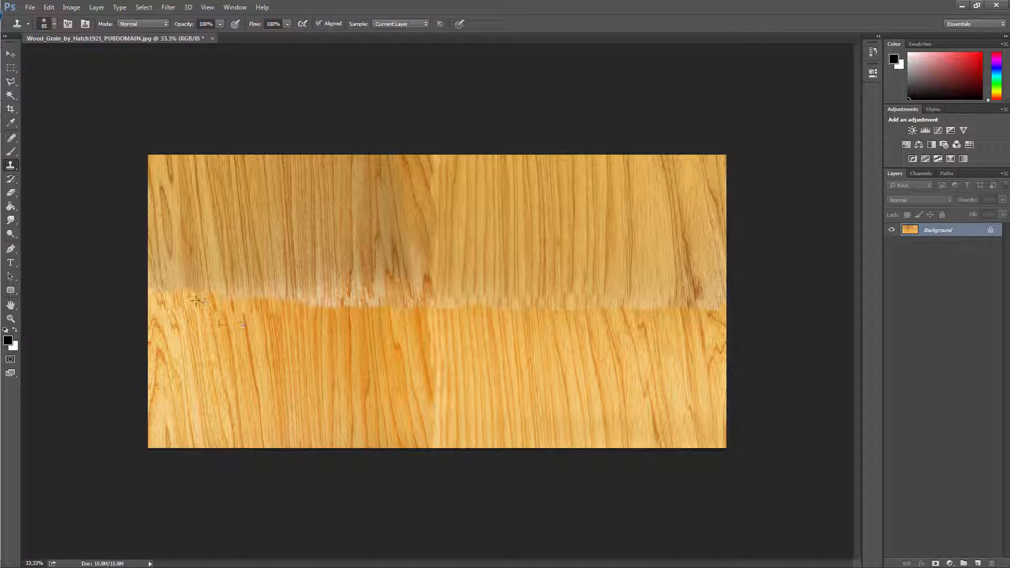
{"action": "left_click_drag", "start_coordinate": [194, 300], "coordinate": [419, 300]}
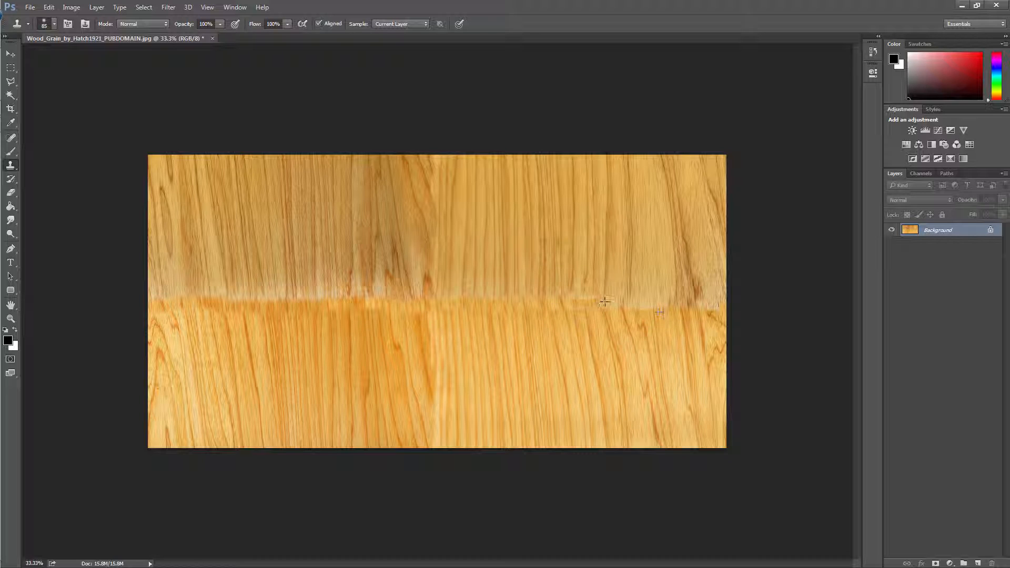
{"action": "left_click_drag", "start_coordinate": [607, 302], "coordinate": [715, 306]}
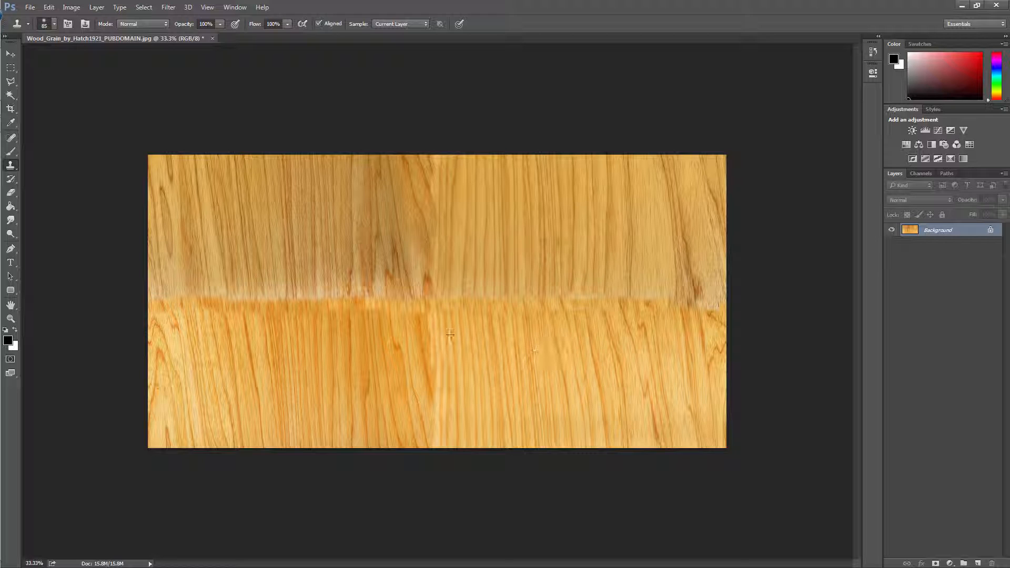
- Scale the wood image to 10.00% with Free Transform and move a tile copy into line
{"action": "key", "text": "ctrl+a"}
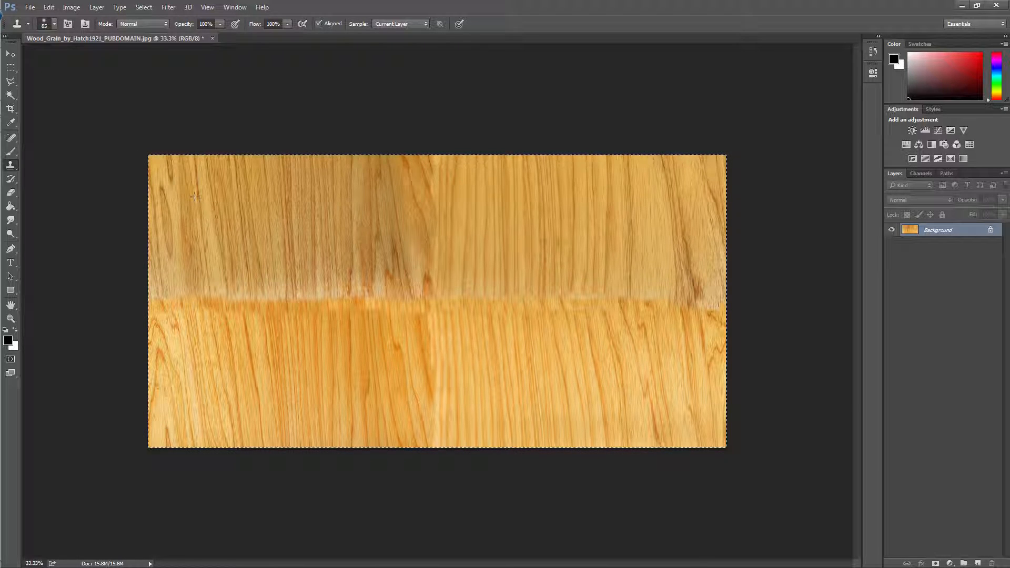
{"action": "left_click", "coordinate": [48, 8]}
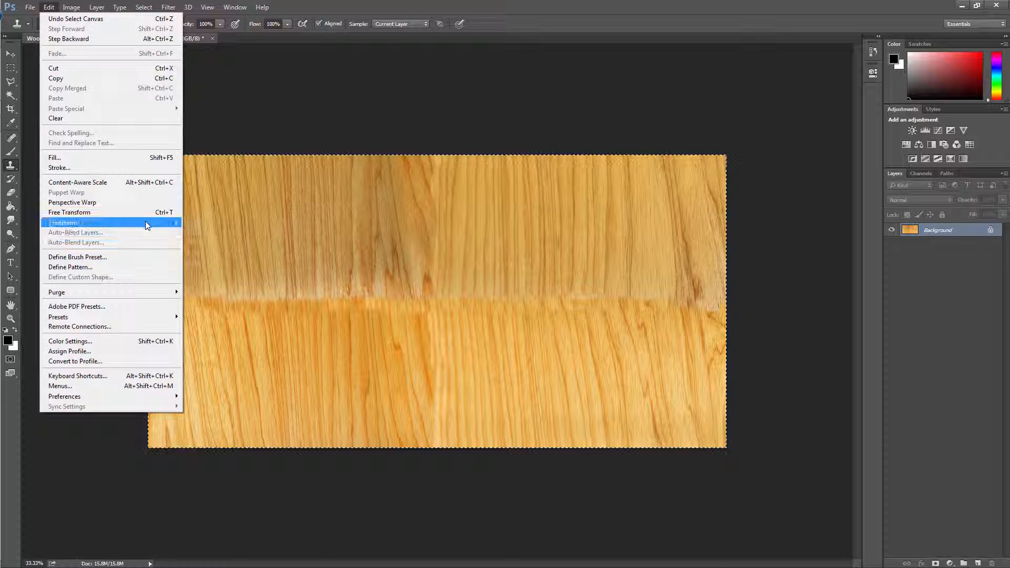
{"action": "left_click", "coordinate": [65, 222]}
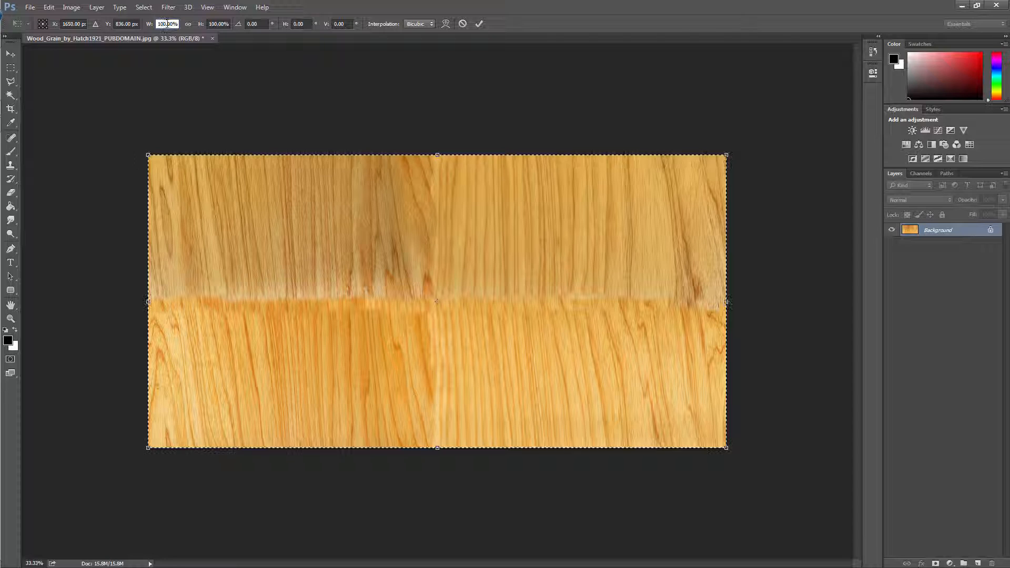
{"action": "type", "text": "10.00%"}
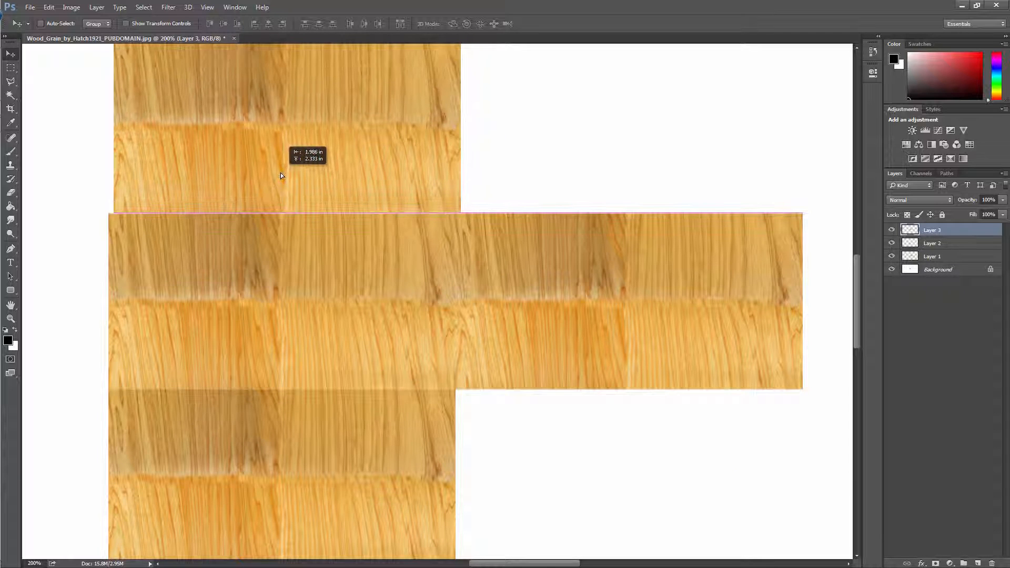
{"action": "left_click_drag", "start_coordinate": [280, 175], "coordinate": [398, 376]}
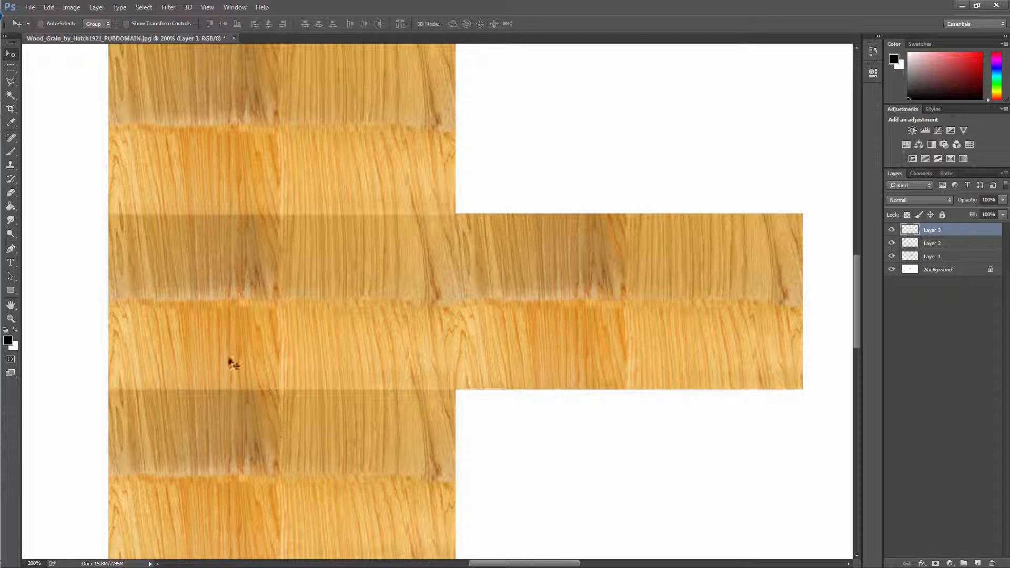
{"action": "mouse_move", "coordinate": [333, 414]}
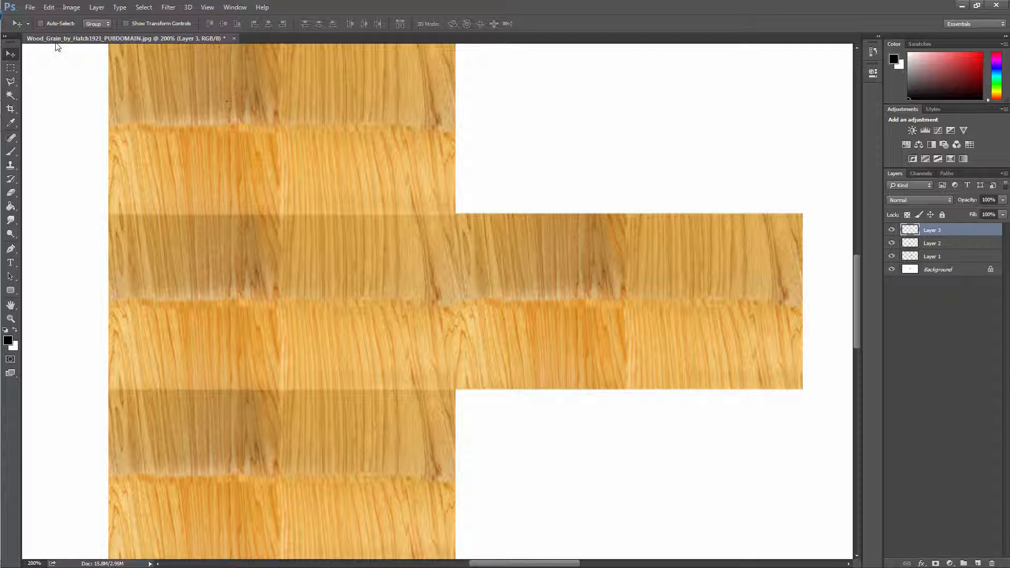
- Open the ground_grass photo from the Textures/Grass folder
{"action": "left_click", "coordinate": [29, 7]}
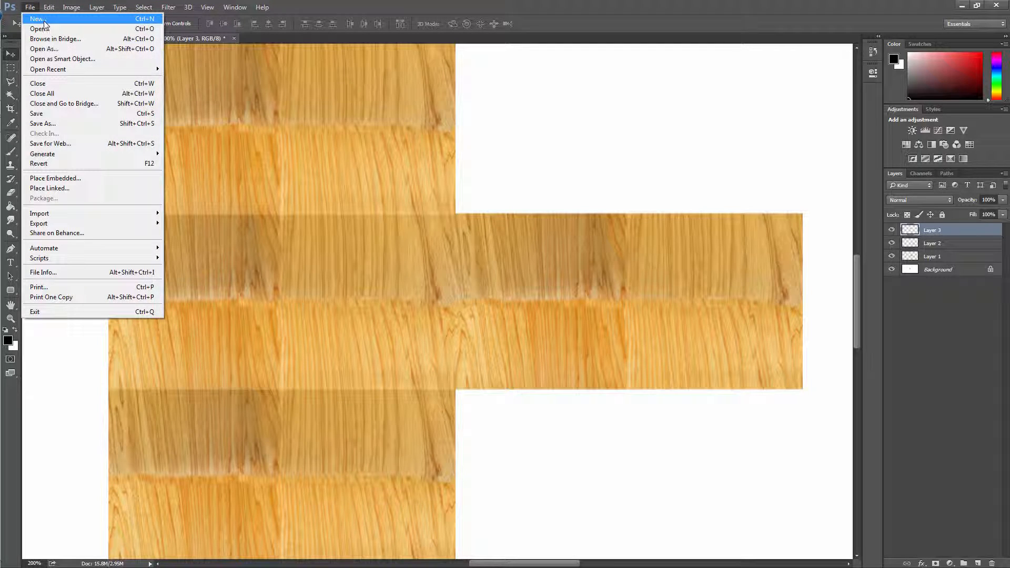
{"action": "left_click", "coordinate": [39, 29]}
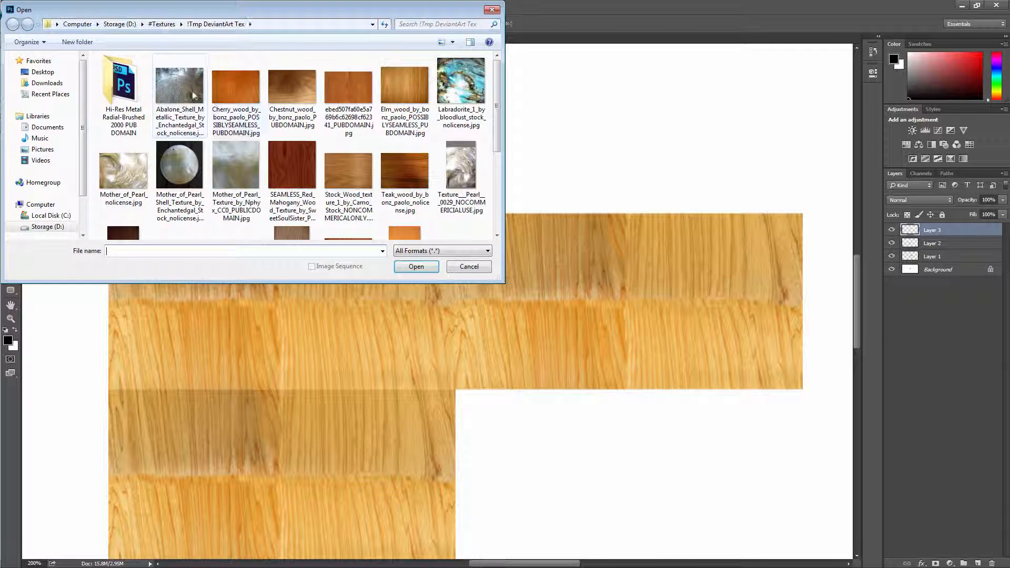
{"action": "left_click", "coordinate": [11, 24]}
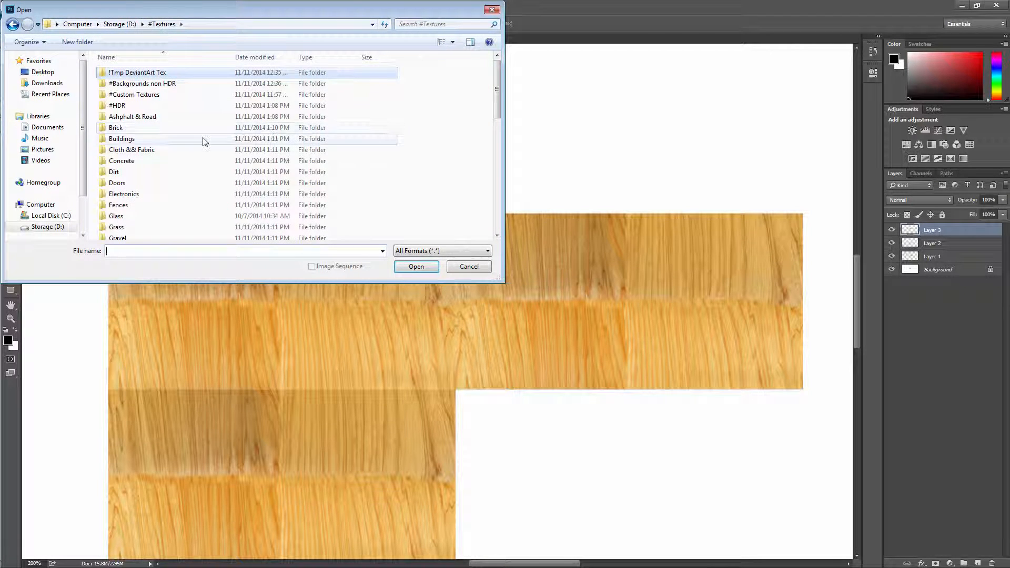
{"action": "double_click", "coordinate": [116, 128]}
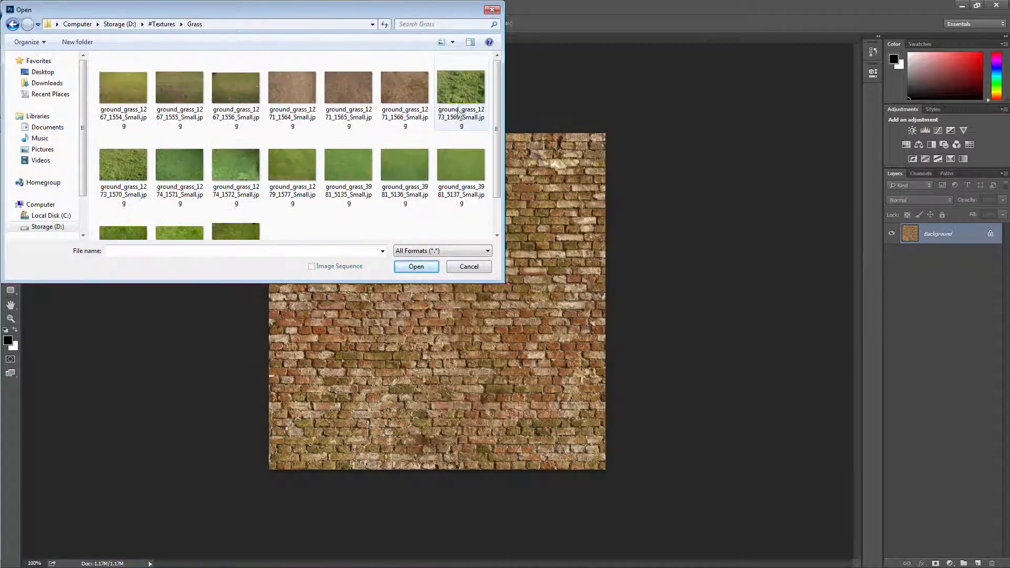
{"action": "left_click", "coordinate": [416, 266]}
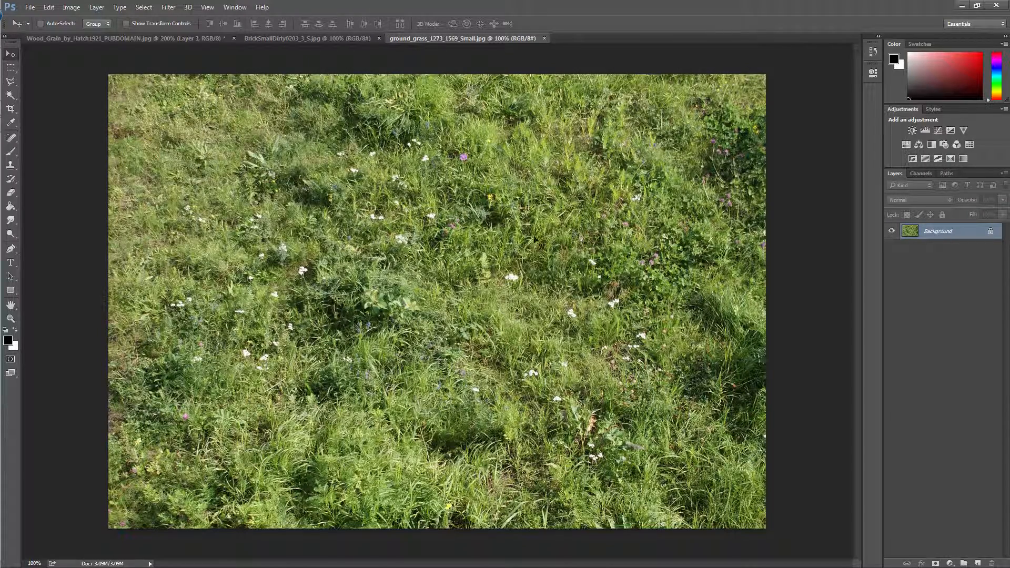
{"action": "left_click", "coordinate": [72, 7]}
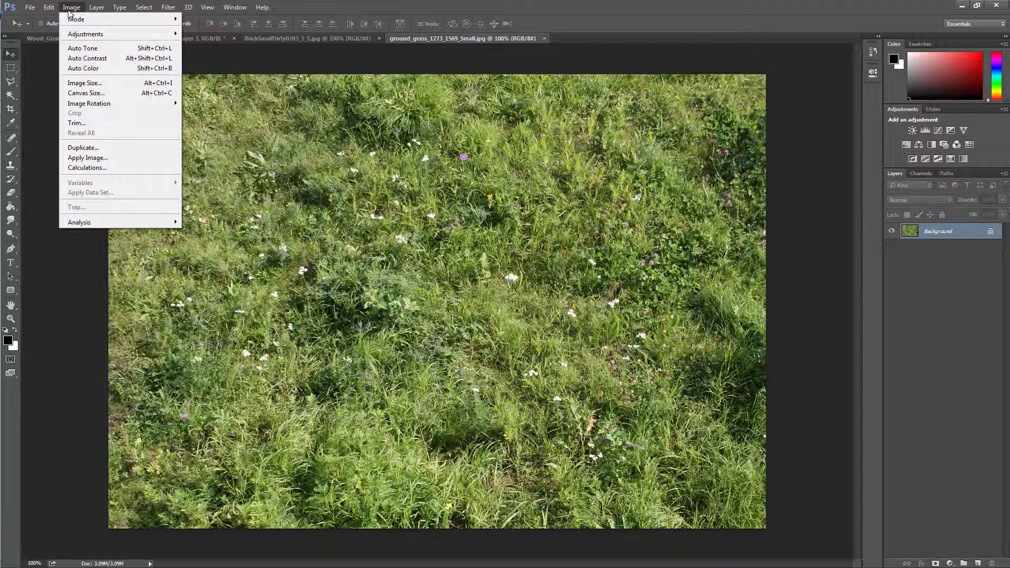
{"action": "left_click", "coordinate": [84, 82]}
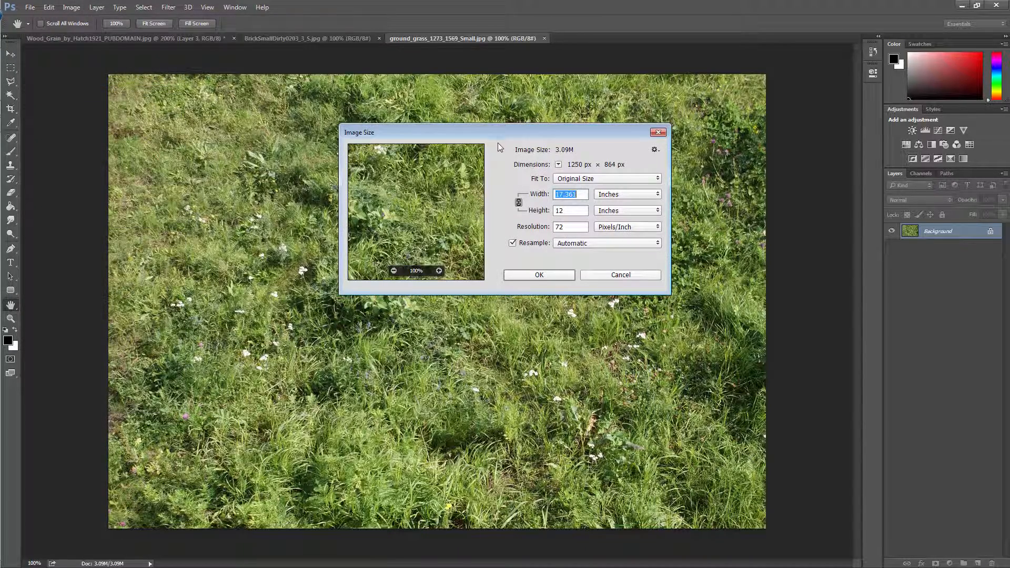
{"action": "left_click", "coordinate": [625, 194]}
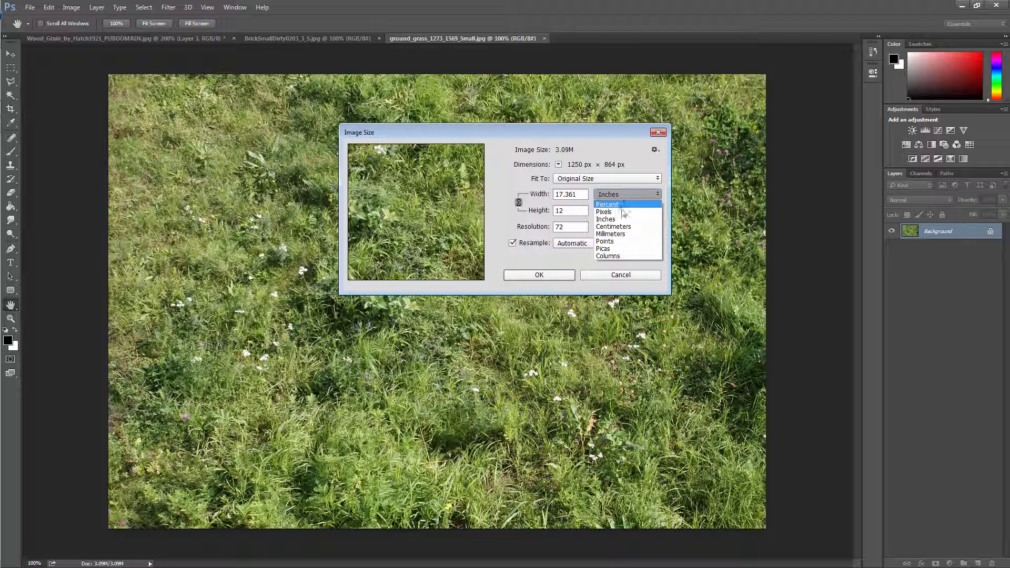
{"action": "left_click", "coordinate": [604, 211]}
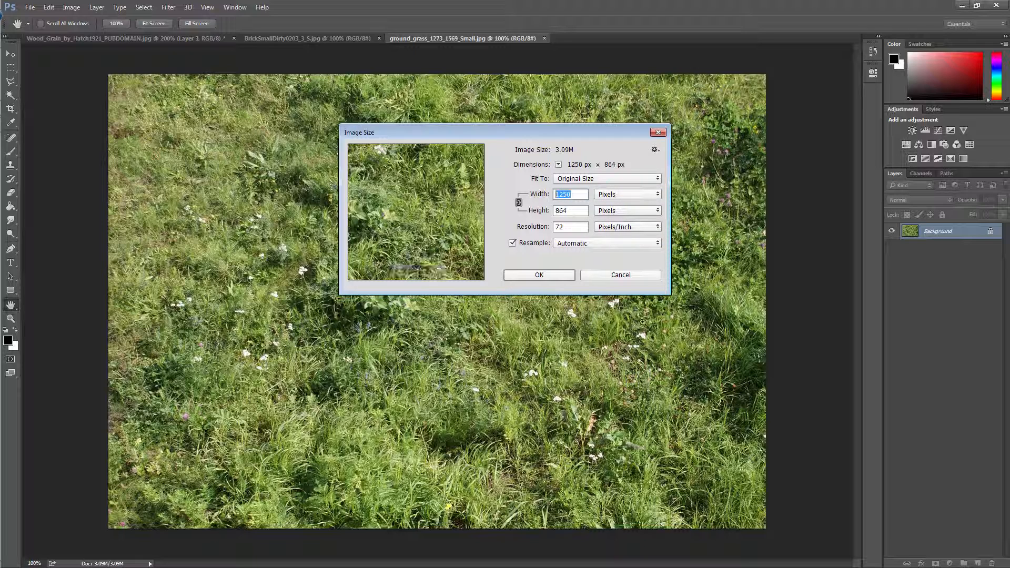
{"action": "left_click", "coordinate": [620, 275]}
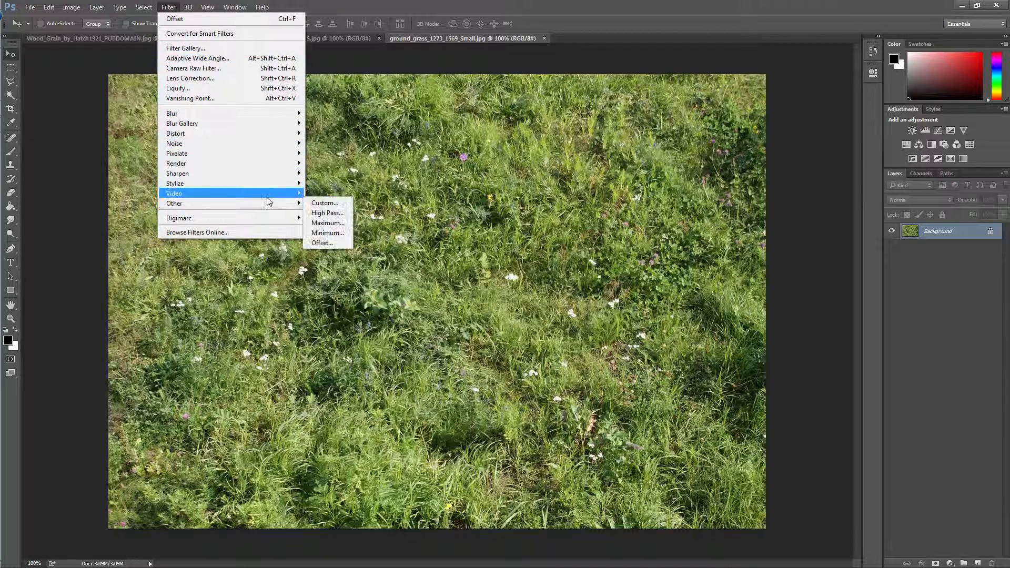
{"action": "left_click", "coordinate": [96, 7]}
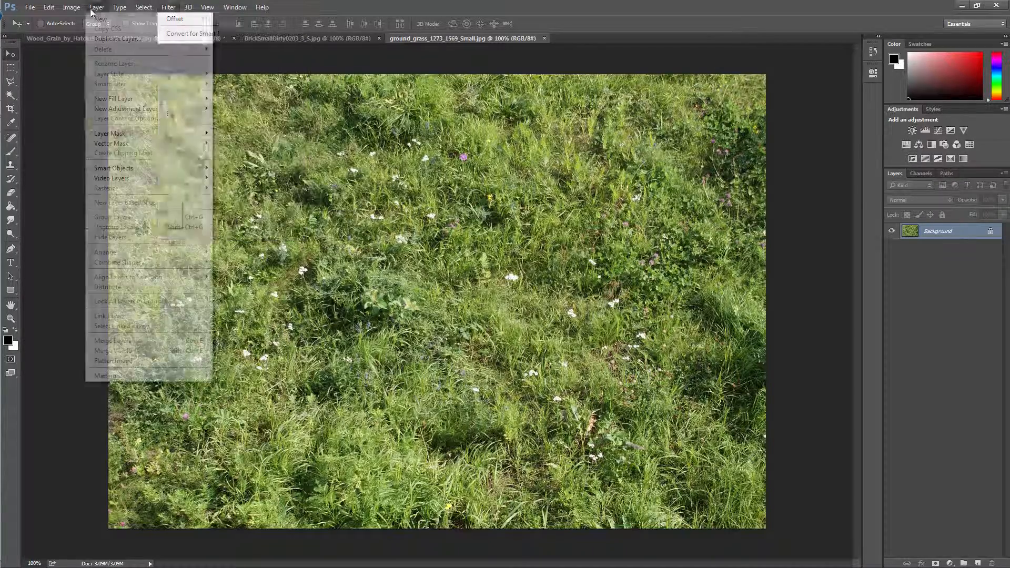
{"action": "left_click", "coordinate": [71, 7]}
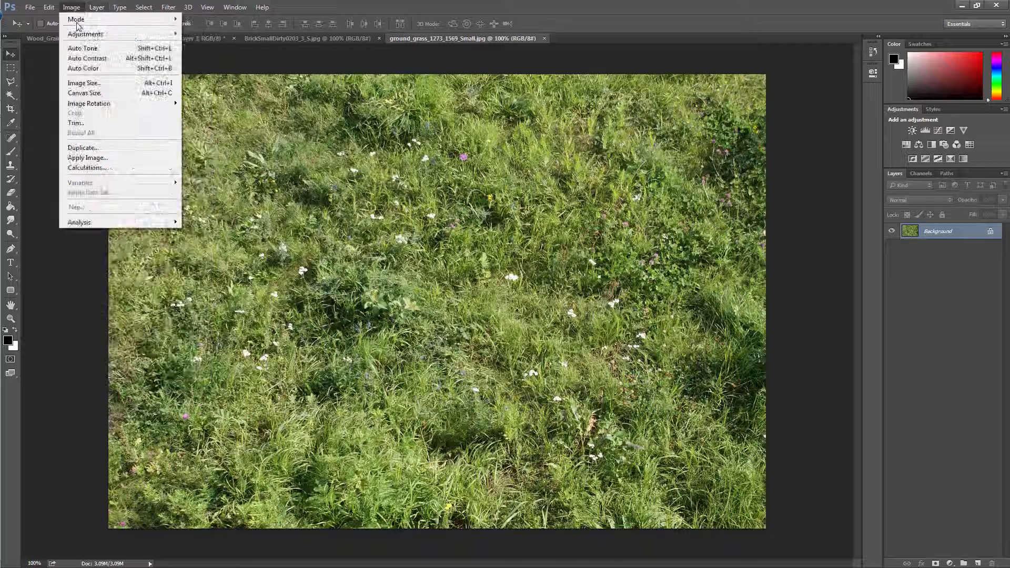
{"action": "left_click", "coordinate": [84, 82]}
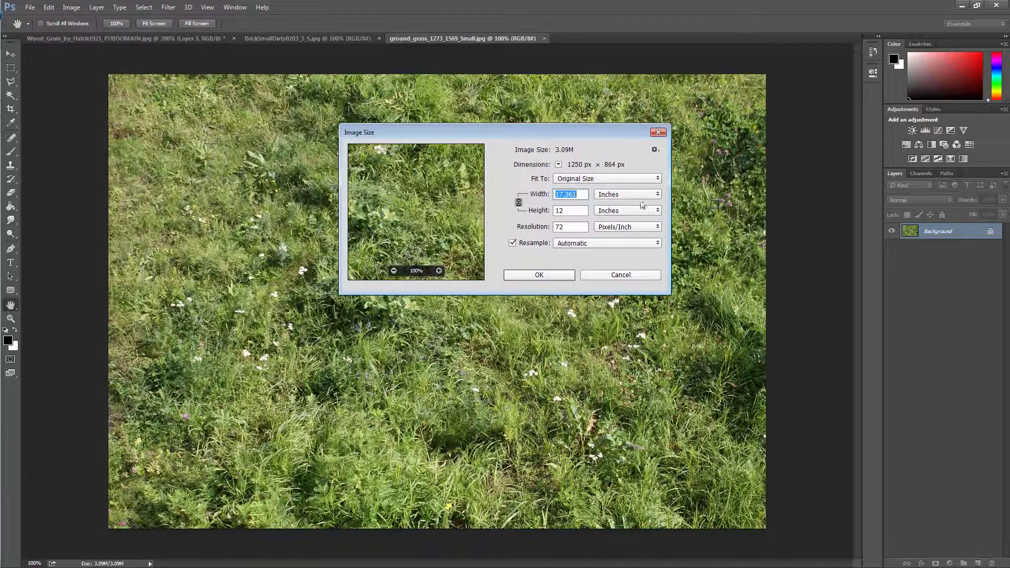
{"action": "left_click", "coordinate": [620, 275]}
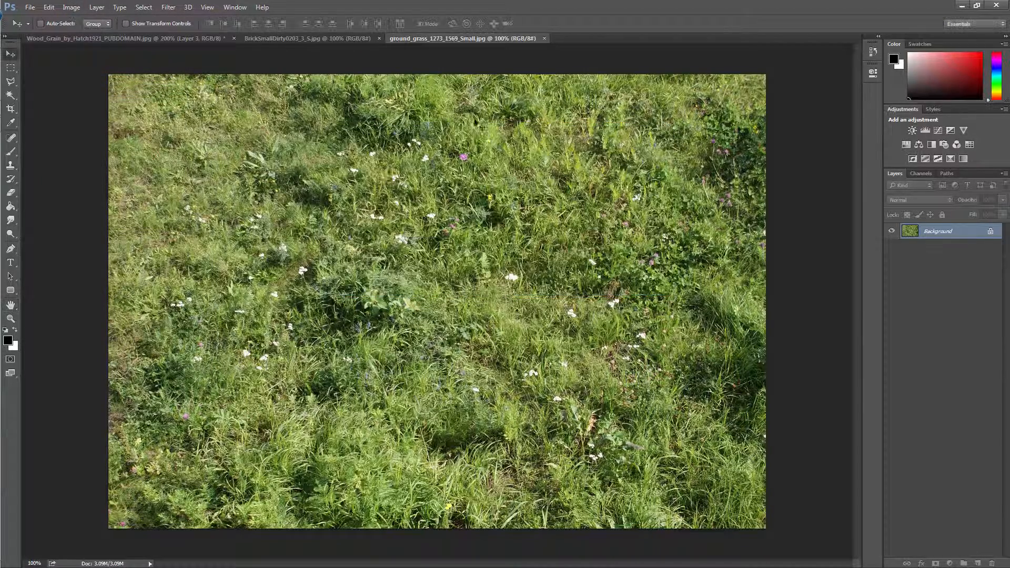
{"action": "left_click", "coordinate": [168, 7]}
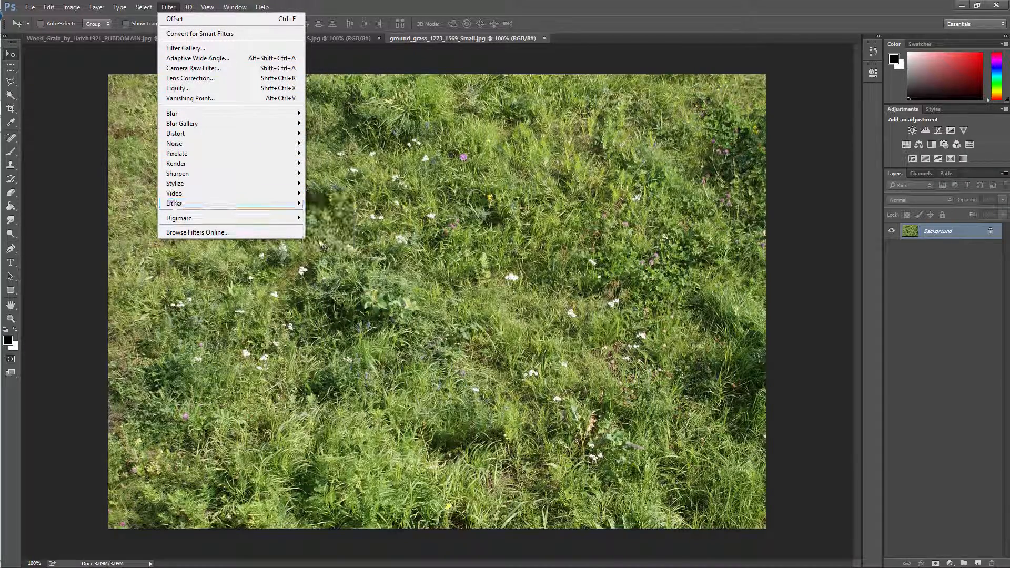
- Apply the Offset filter with a 620 px horizontal wrap-around shift to the grass photo
{"action": "left_click", "coordinate": [175, 18]}
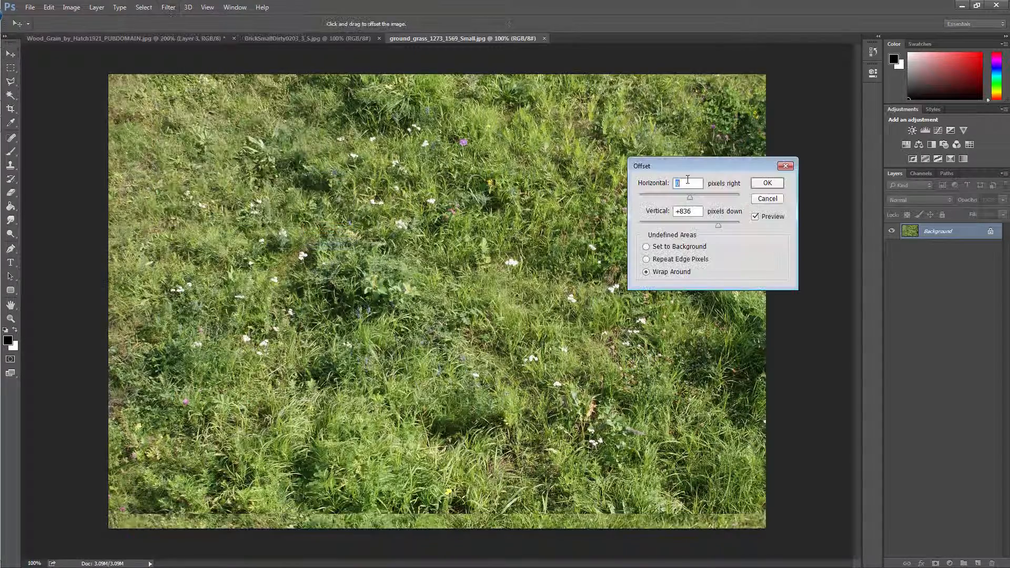
{"action": "type", "text": "620"}
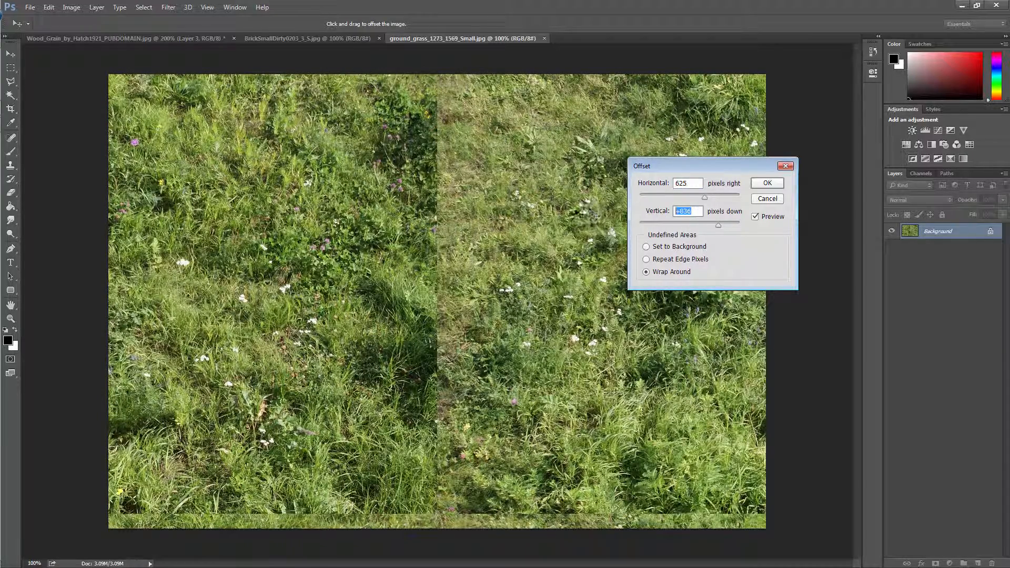
{"action": "left_click", "coordinate": [766, 183]}
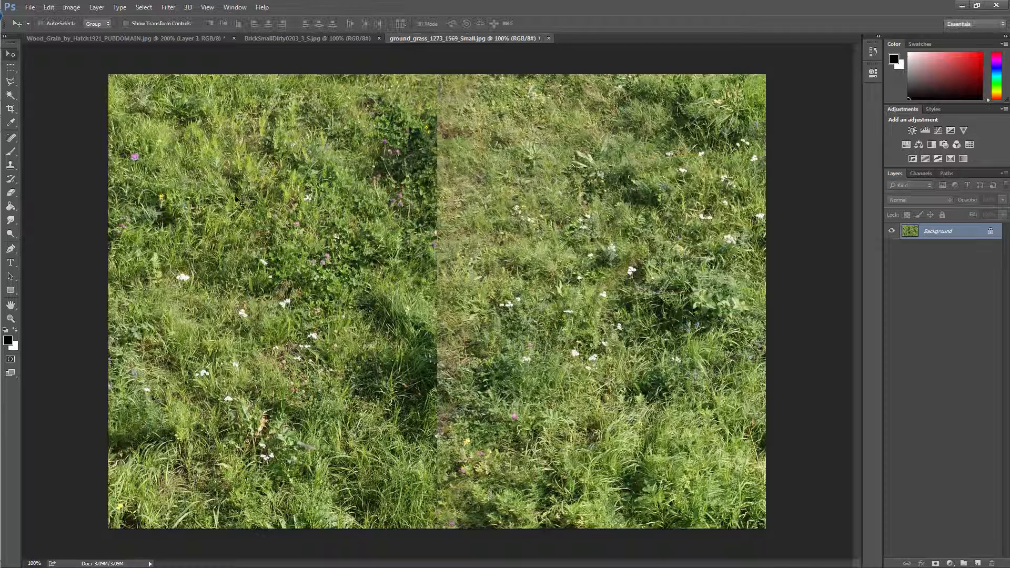
- Clone sampled grass over the central vertical seam in several spots
{"action": "left_click", "coordinate": [11, 192]}
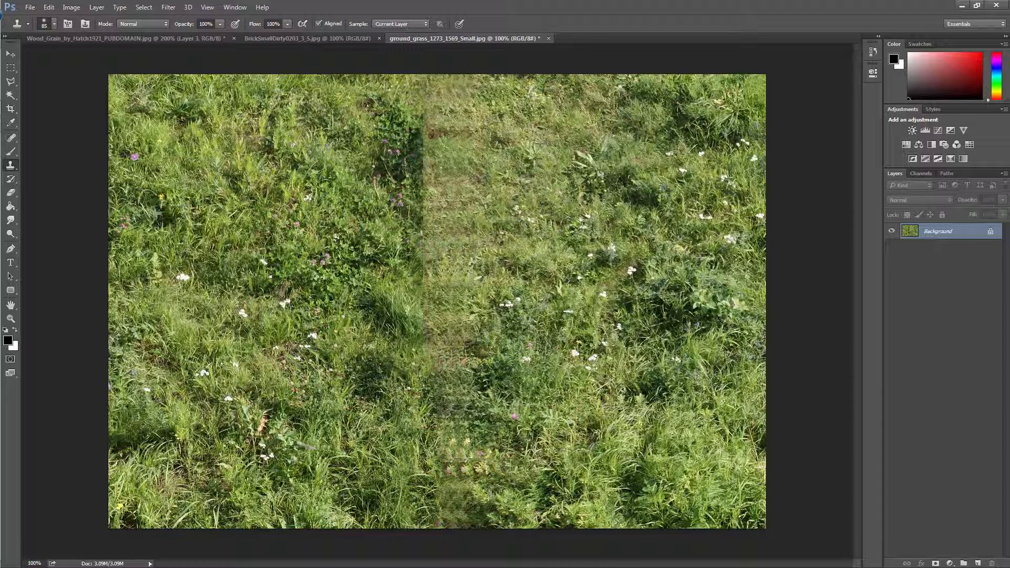
{"action": "left_click", "coordinate": [425, 310]}
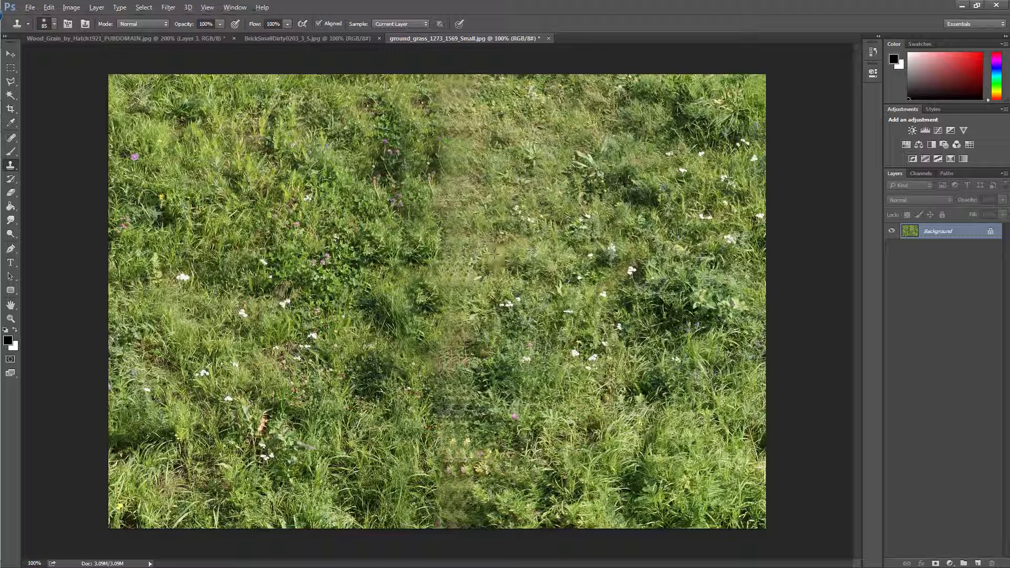
{"action": "left_click", "coordinate": [493, 258]}
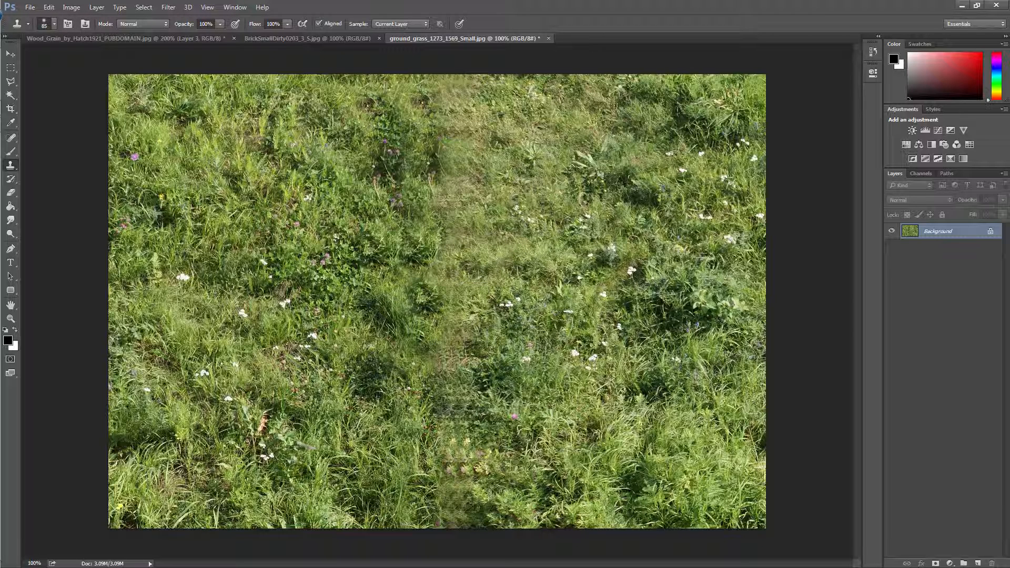
{"action": "left_click", "coordinate": [470, 361]}
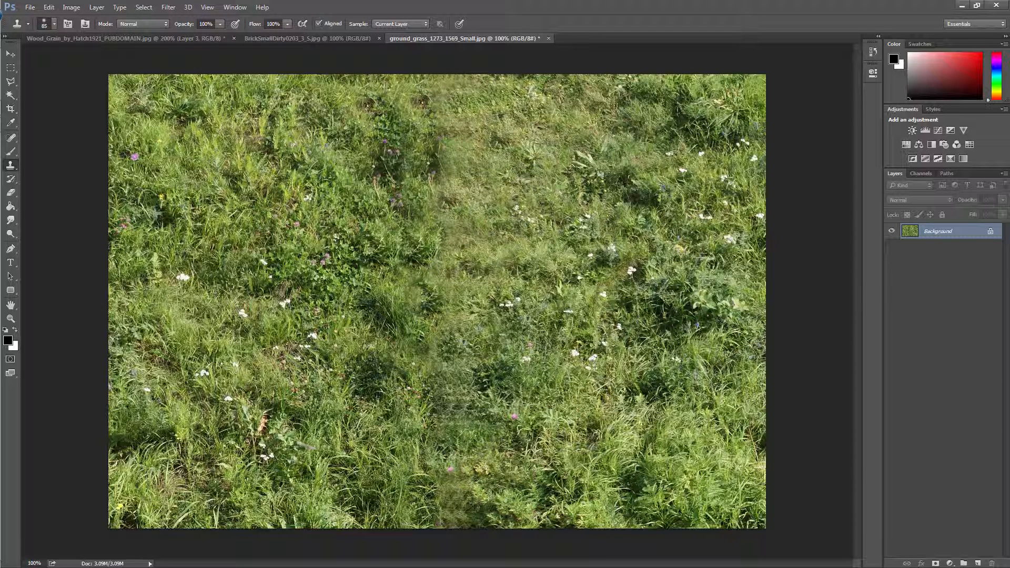
{"action": "left_click", "coordinate": [72, 8]}
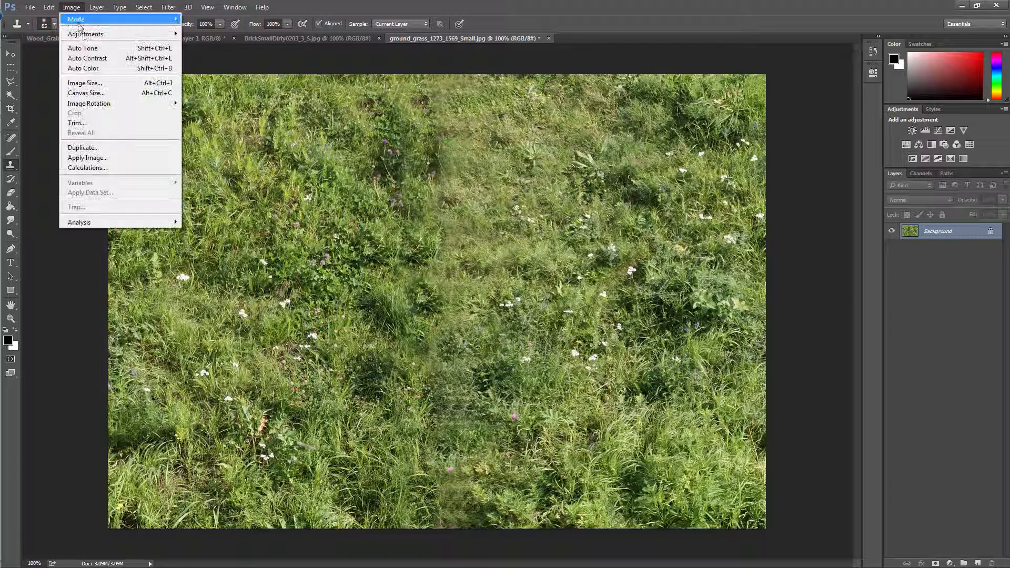
{"action": "mouse_move", "coordinate": [84, 82]}
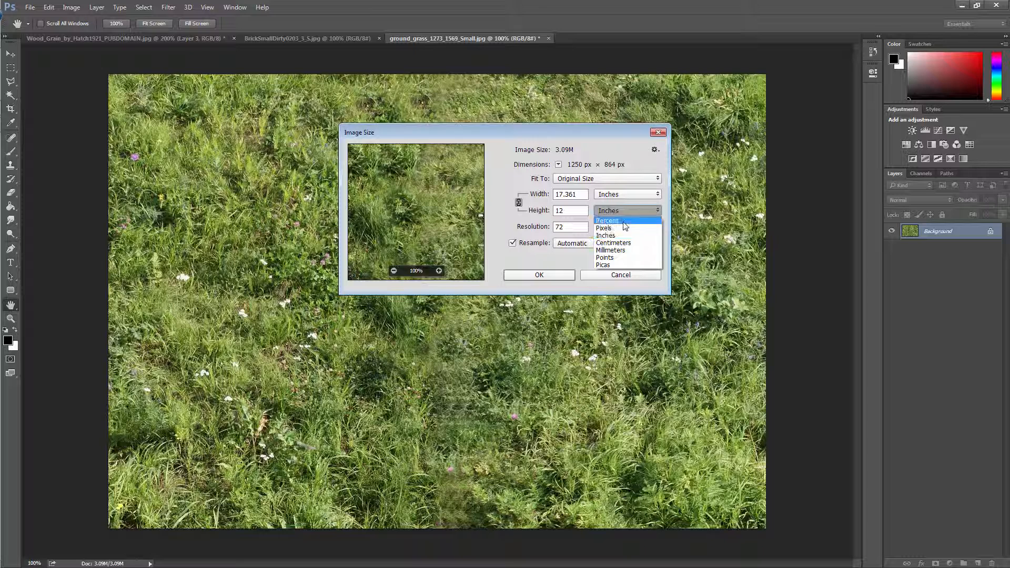
{"action": "mouse_move", "coordinate": [605, 227]}
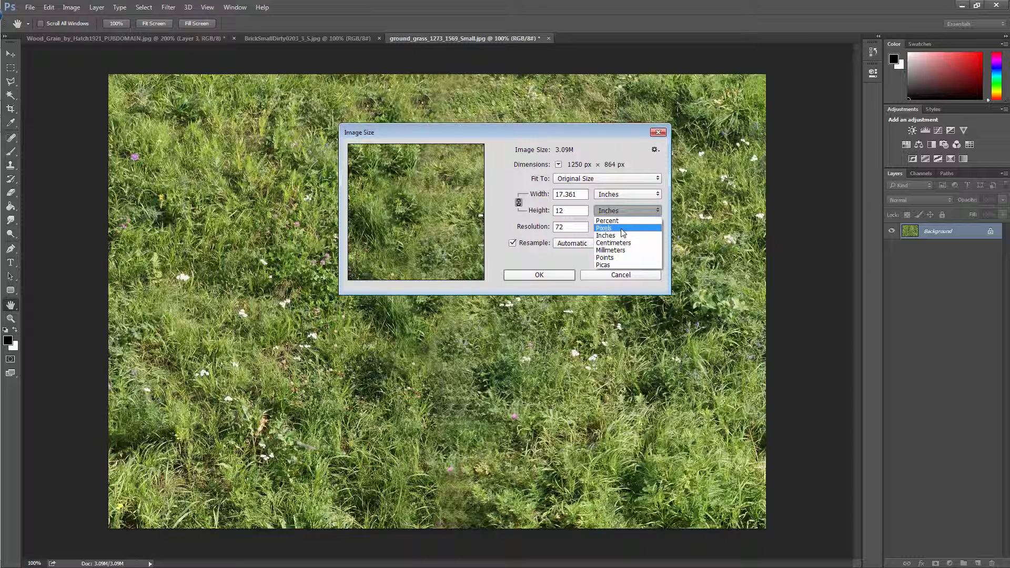
{"action": "left_click", "coordinate": [605, 228]}
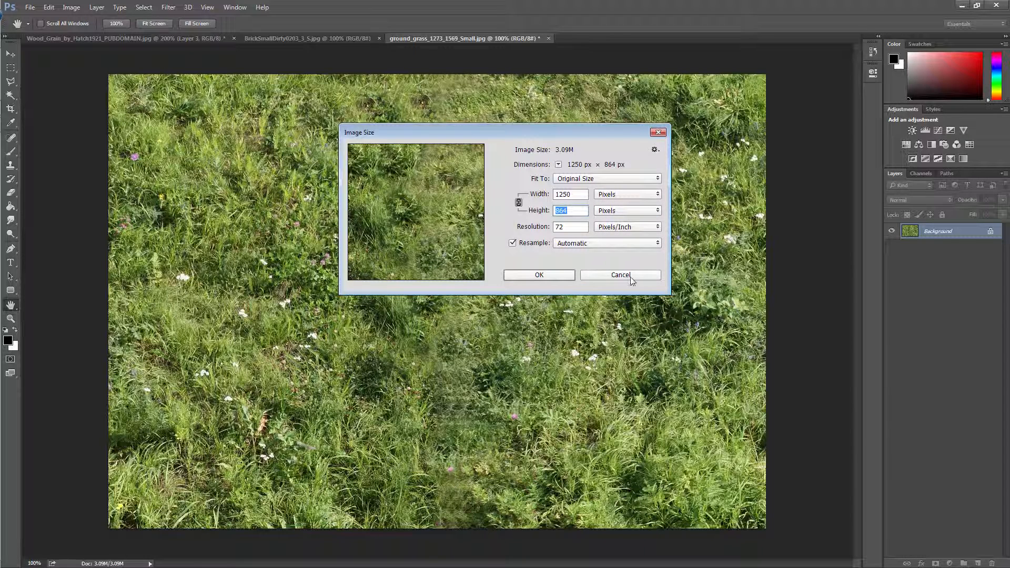
{"action": "left_click", "coordinate": [619, 274]}
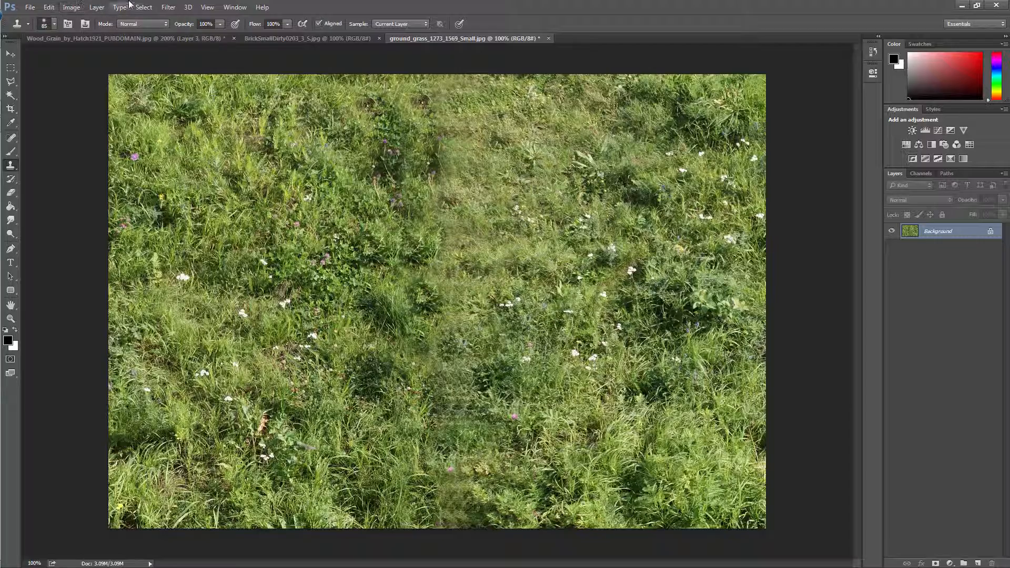
- Apply the Offset filter with Vertical 432 px and Wrap Around to the grass photo
{"action": "left_click", "coordinate": [168, 7]}
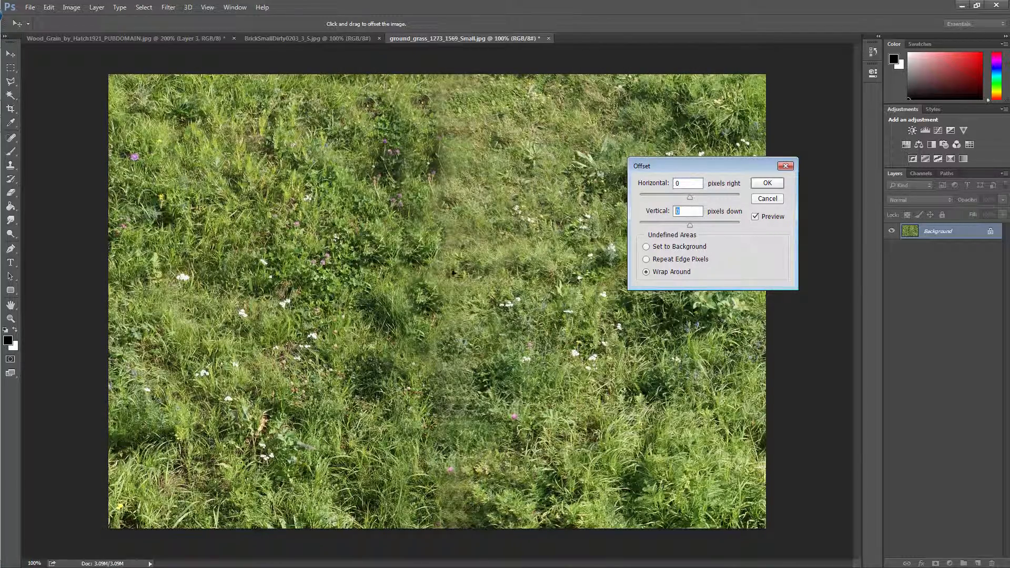
{"action": "type", "text": "432"}
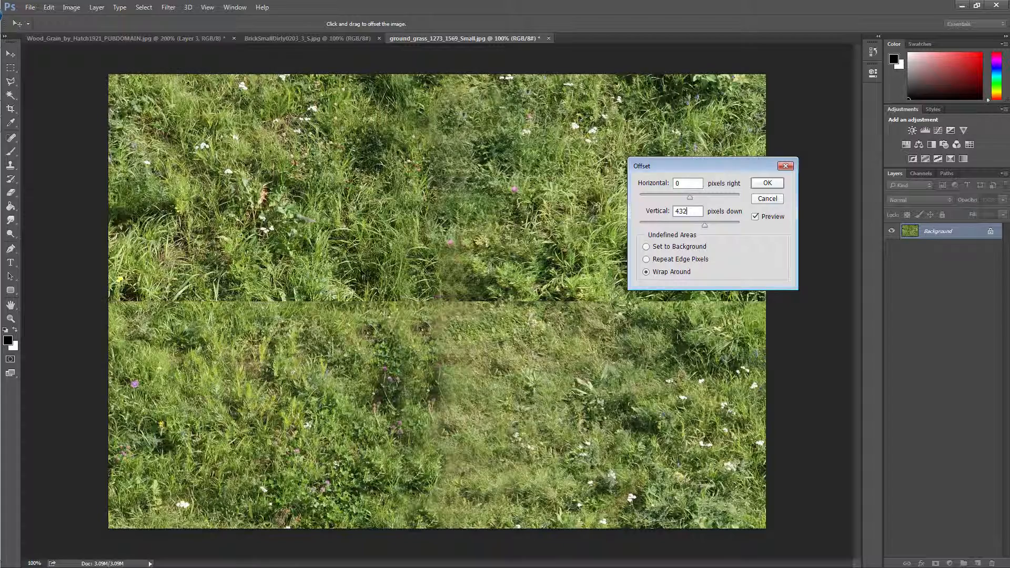
{"action": "left_click", "coordinate": [767, 183]}
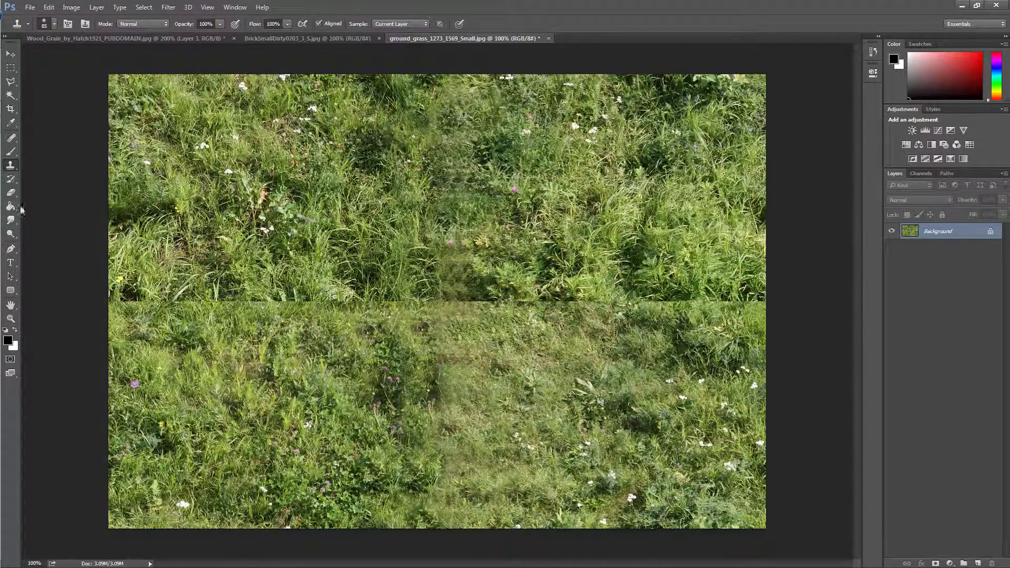
- Clone sampled grass over the horizontal seam until it blends in, then select the whole image
{"action": "left_click", "coordinate": [10, 179]}
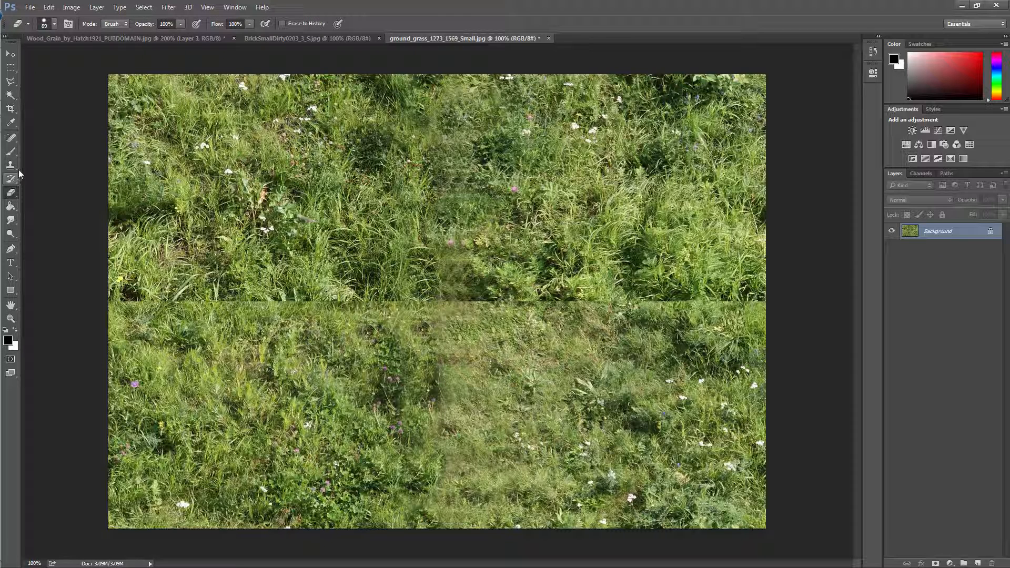
{"action": "left_click", "coordinate": [10, 164]}
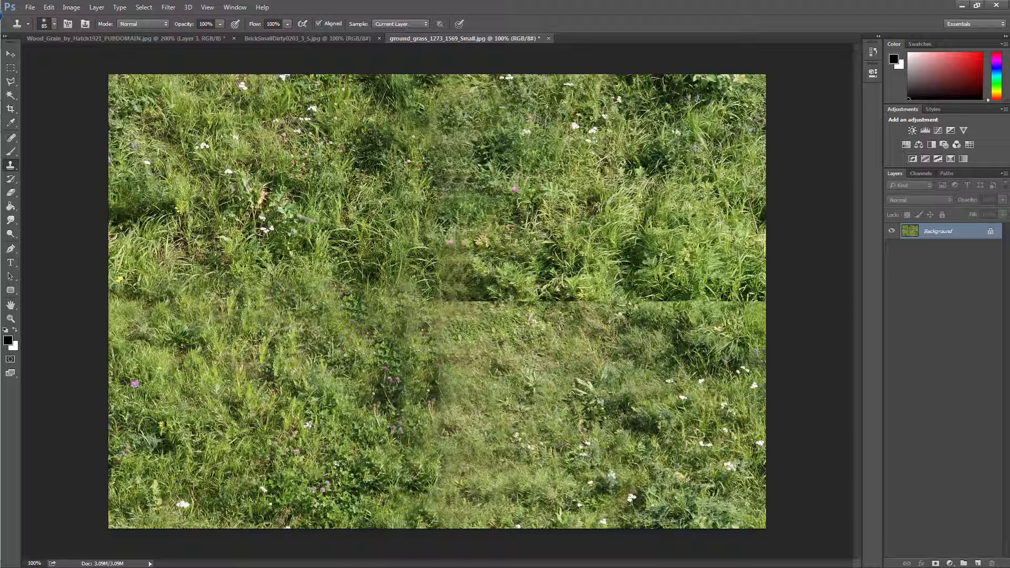
{"action": "left_click", "coordinate": [451, 297]}
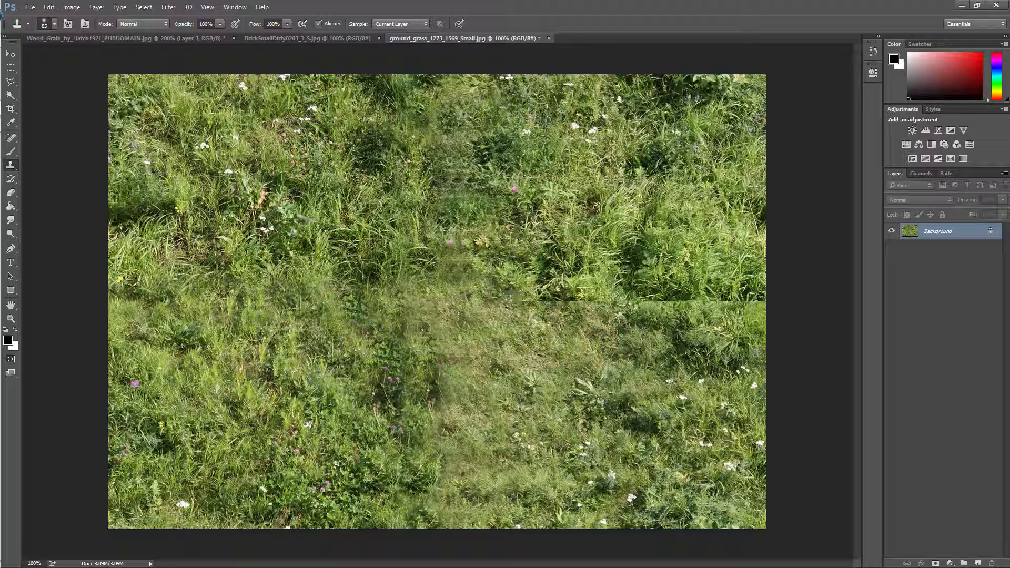
{"action": "left_click", "coordinate": [555, 316]}
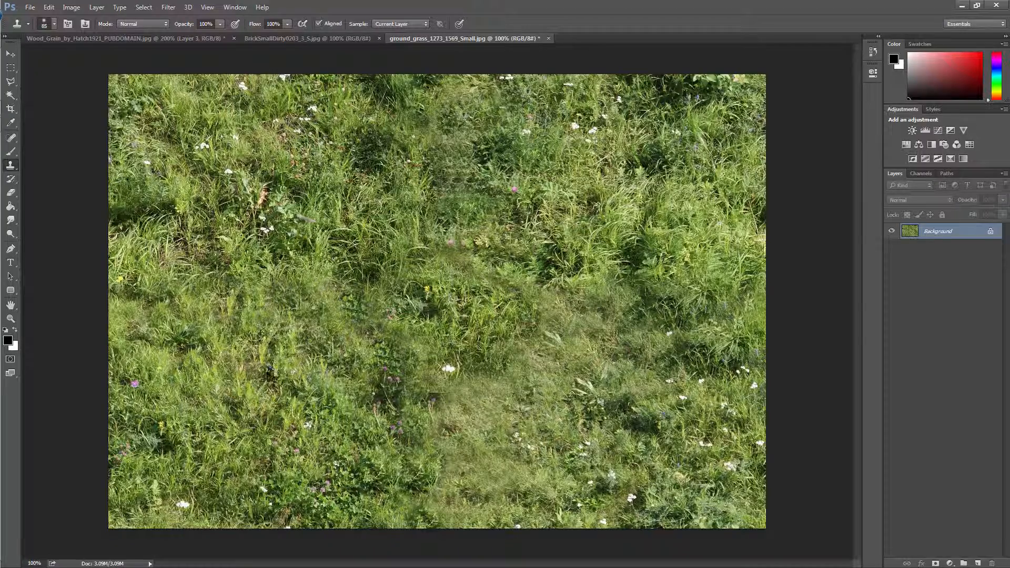
{"action": "left_click", "coordinate": [72, 7]}
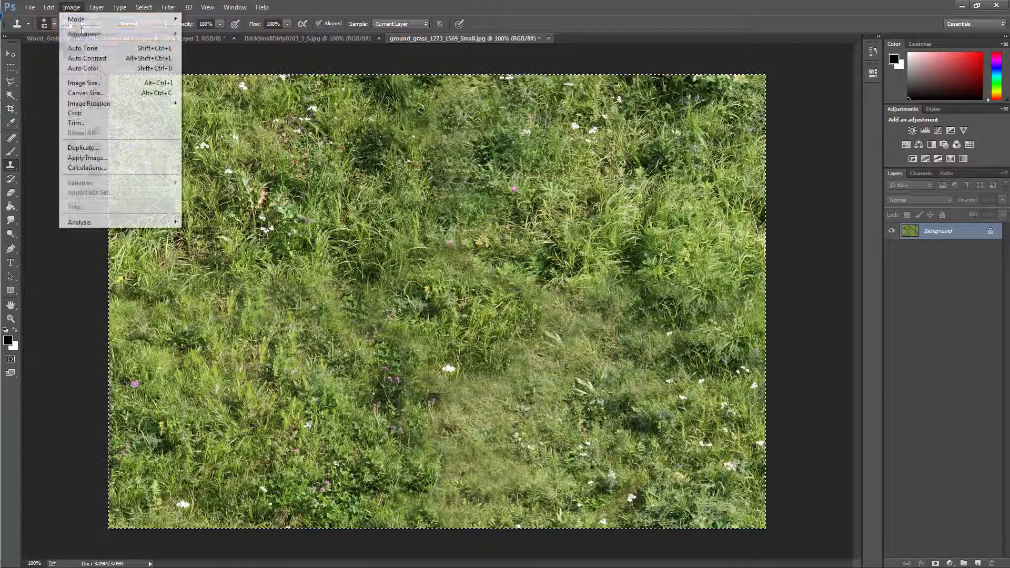
- Scale the whole grass image down to 10% width and height and commit it
{"action": "left_click", "coordinate": [47, 7]}
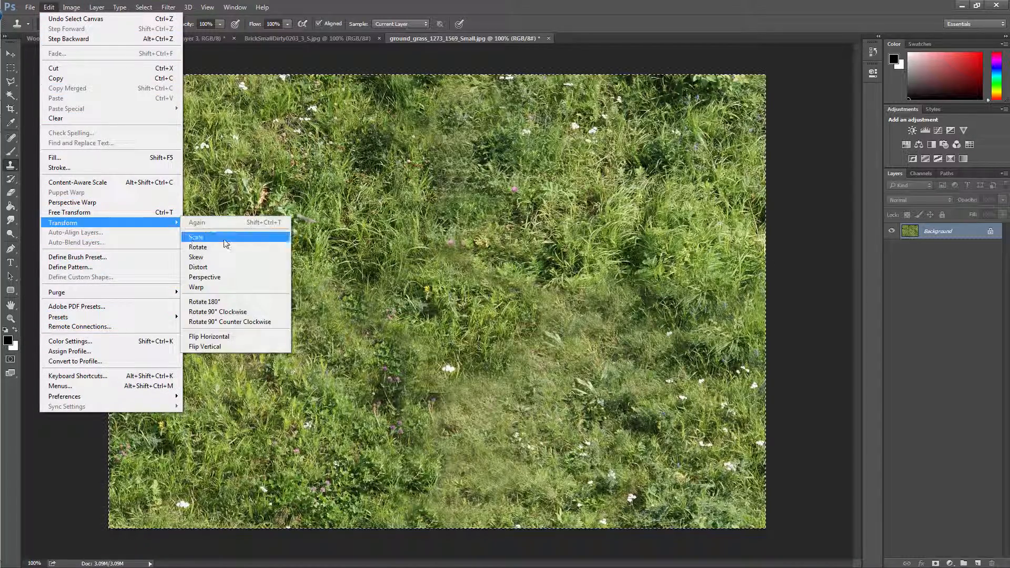
{"action": "left_click", "coordinate": [197, 237]}
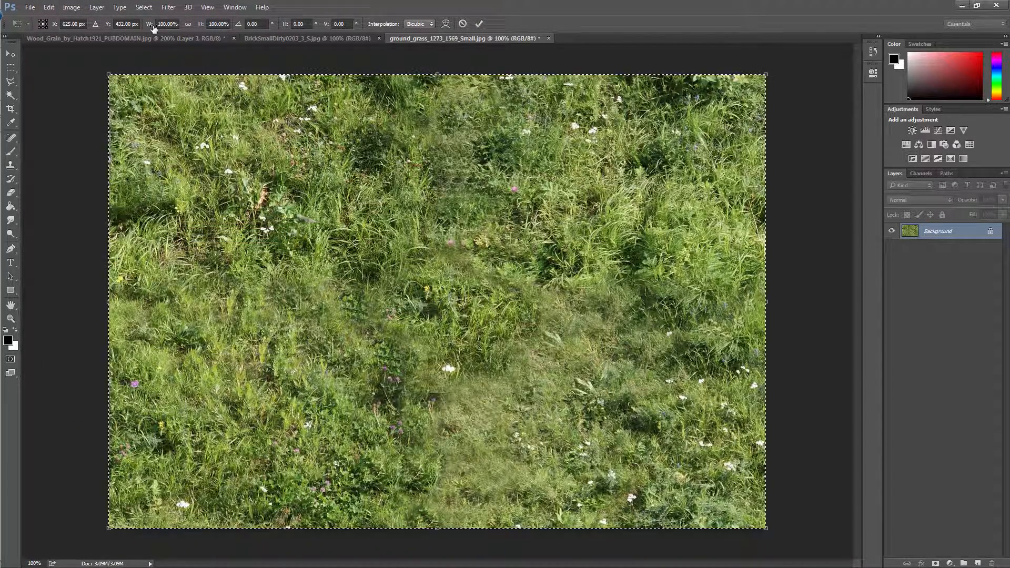
{"action": "left_click", "coordinate": [166, 25]}
{"action": "type", "text": "10"}
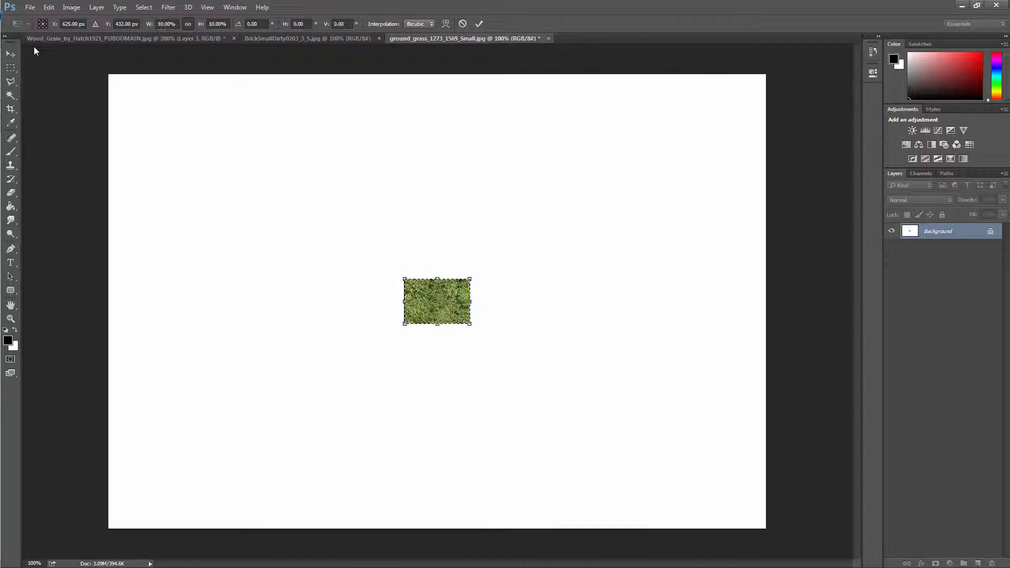
{"action": "left_click", "coordinate": [11, 165]}
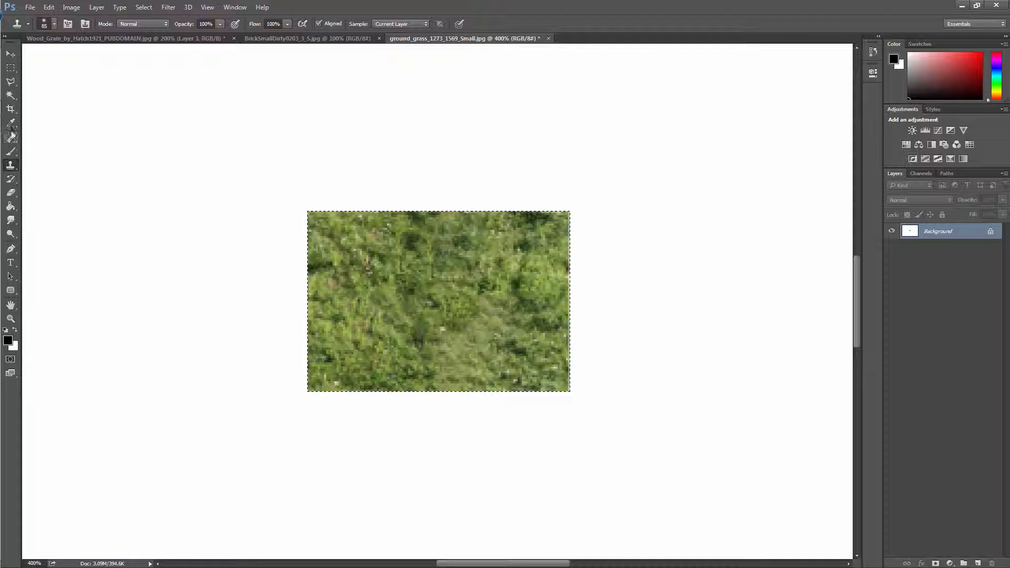
- Move the Layer 2 and Layer 3 grass copies edge to edge into a 2×2 grid
{"action": "left_click", "coordinate": [10, 54]}
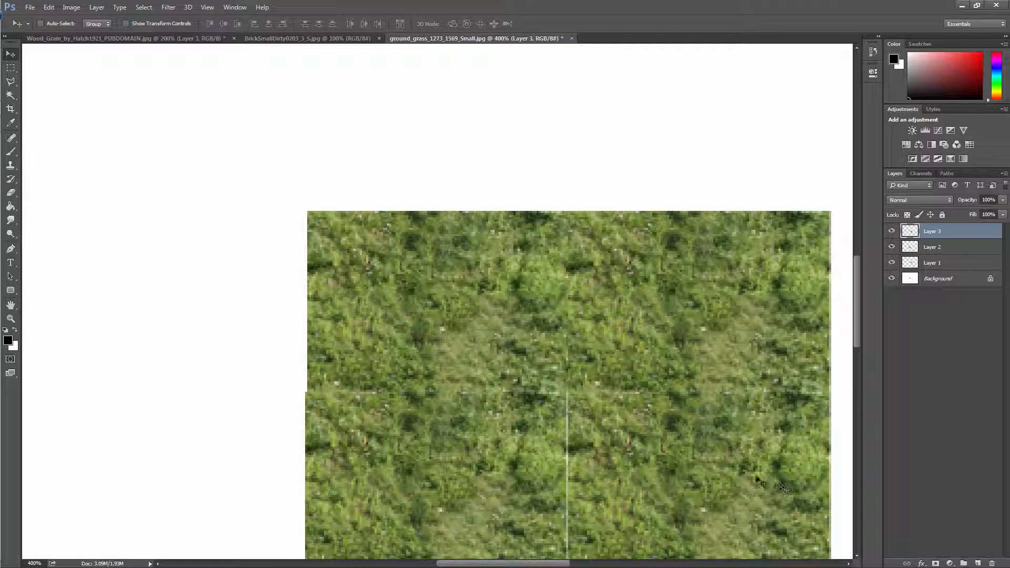
{"action": "left_click", "coordinate": [931, 246]}
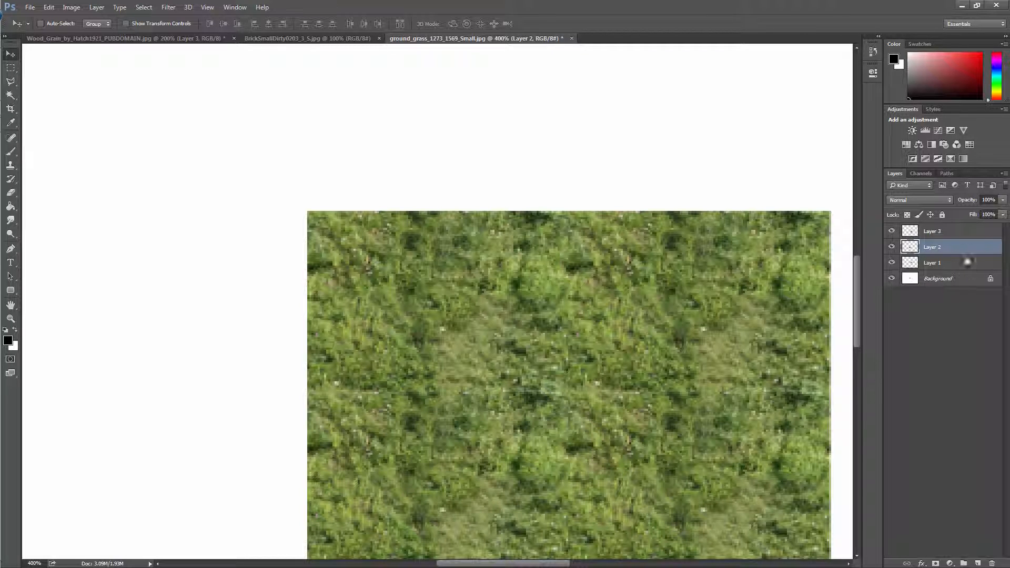
{"action": "left_click", "coordinate": [933, 262]}
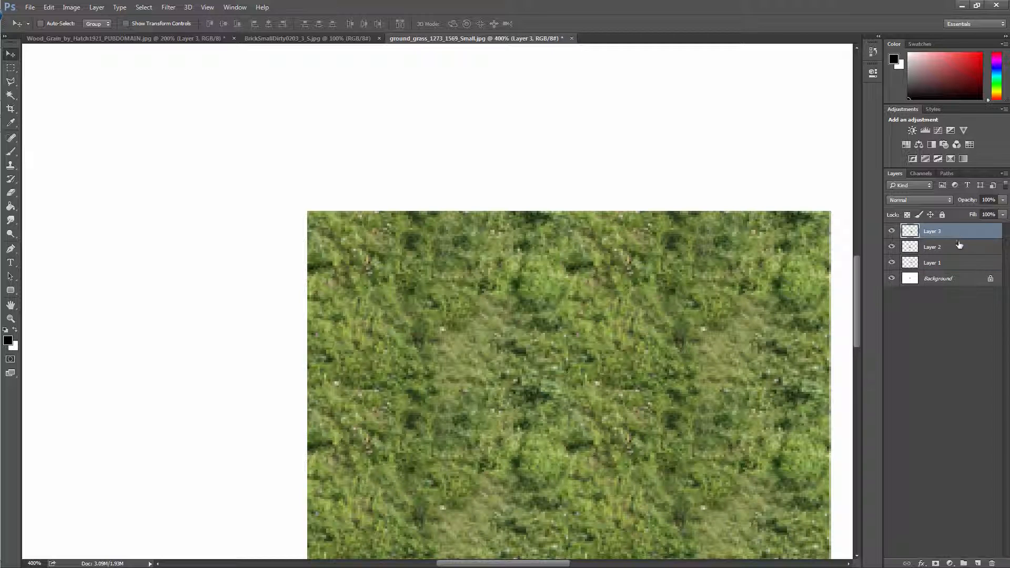
{"action": "left_click", "coordinate": [933, 247]}
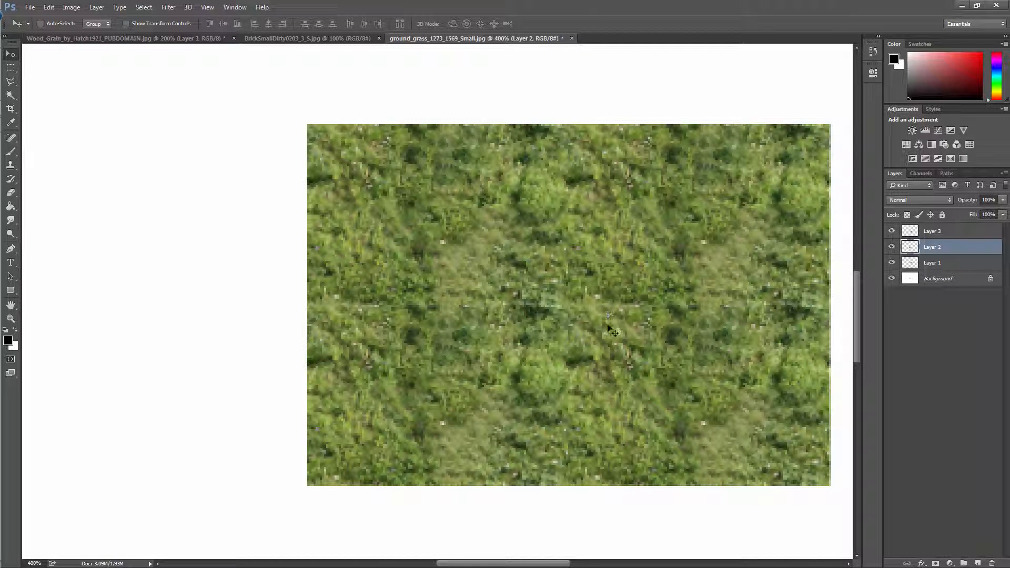
{"action": "mouse_move", "coordinate": [571, 335]}
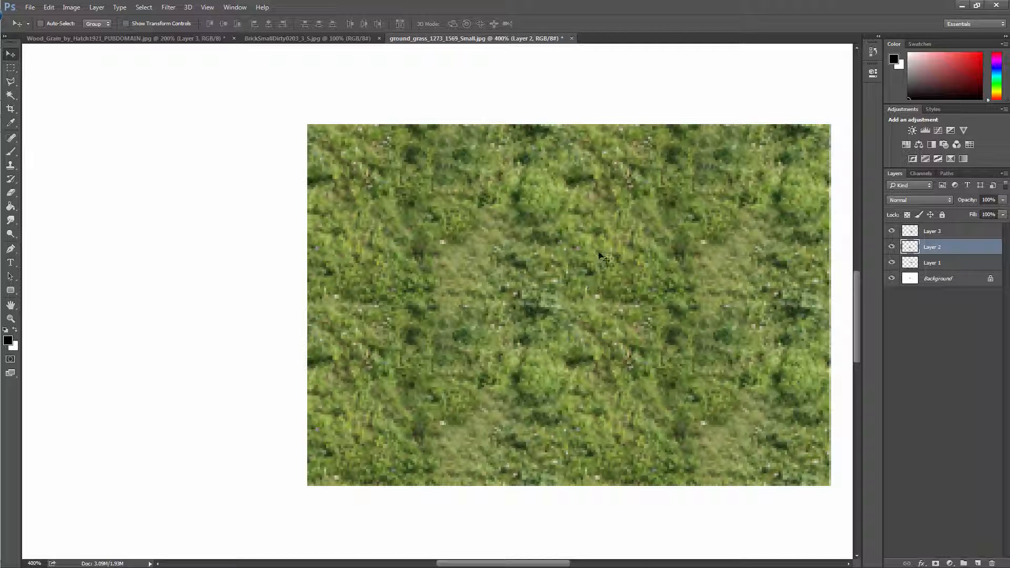
{"action": "mouse_move", "coordinate": [710, 260]}
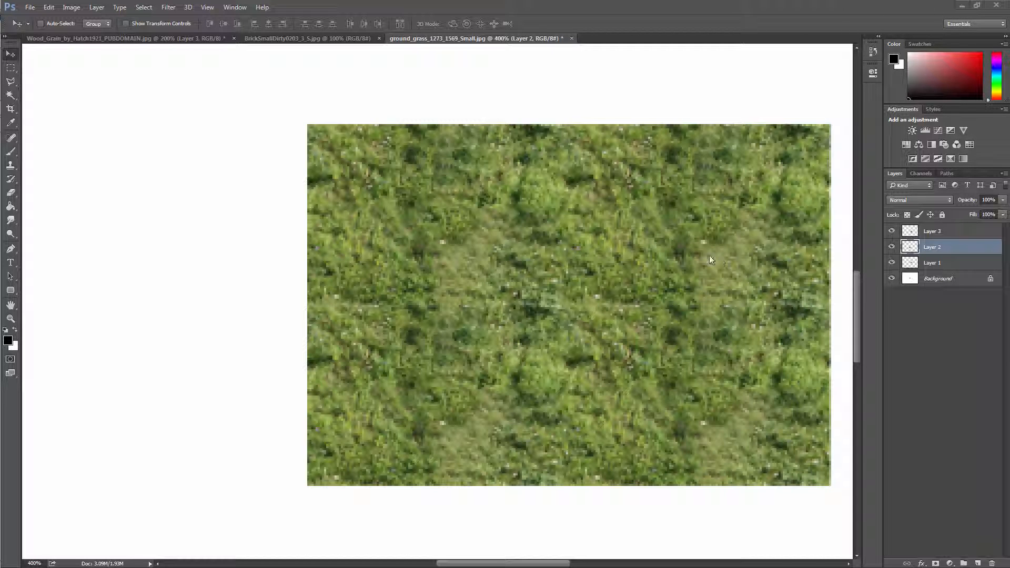
{"action": "mouse_move", "coordinate": [91, 38]}
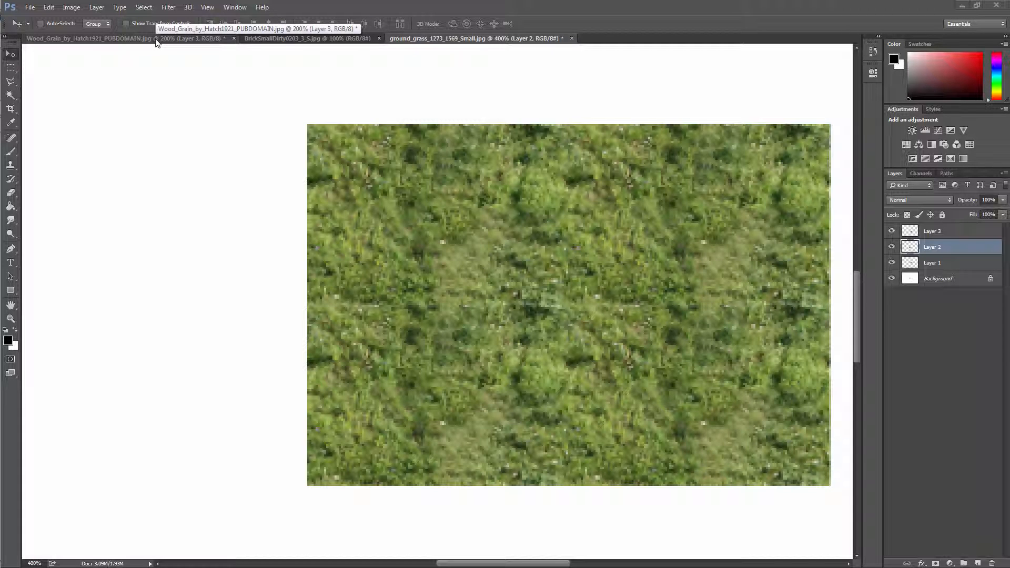
{"action": "left_click", "coordinate": [89, 38]}
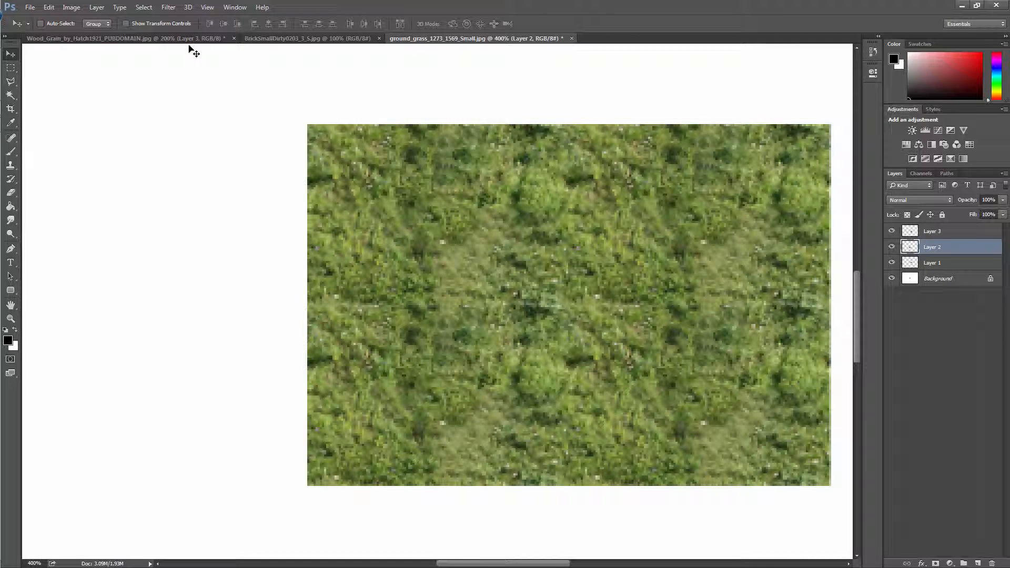
{"action": "left_click", "coordinate": [97, 38]}
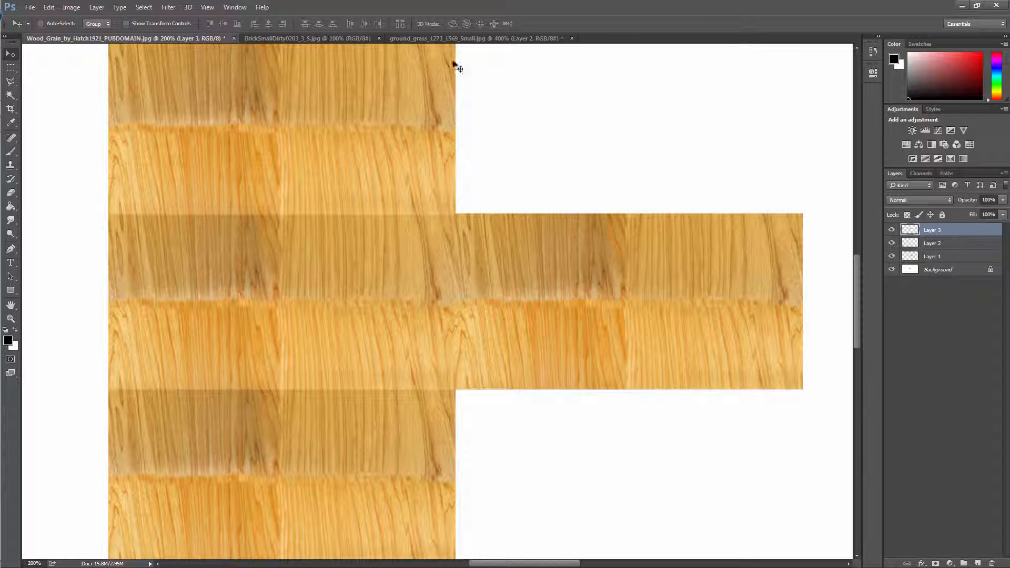
{"action": "left_click", "coordinate": [474, 37]}
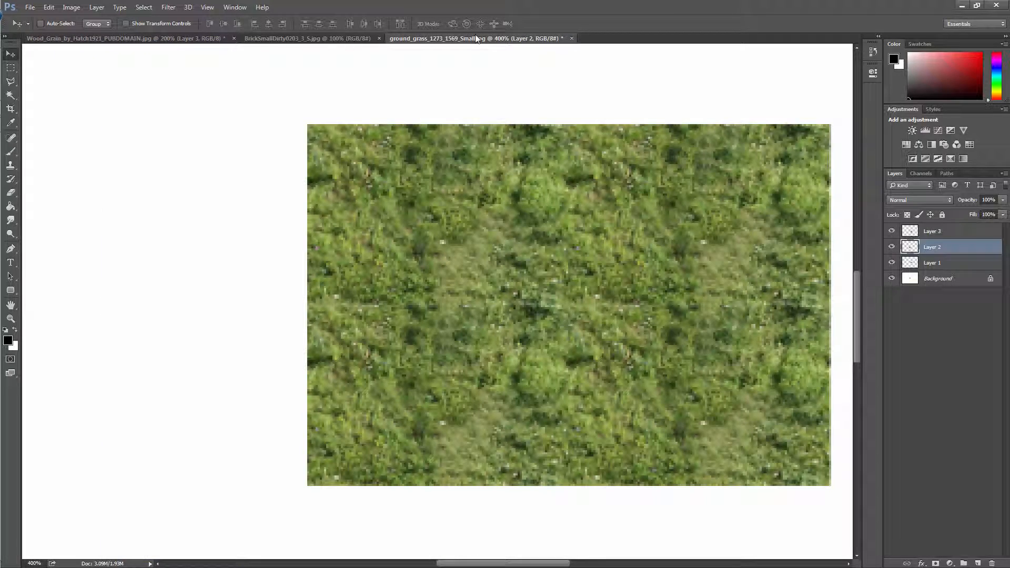
{"action": "mouse_move", "coordinate": [477, 37]}
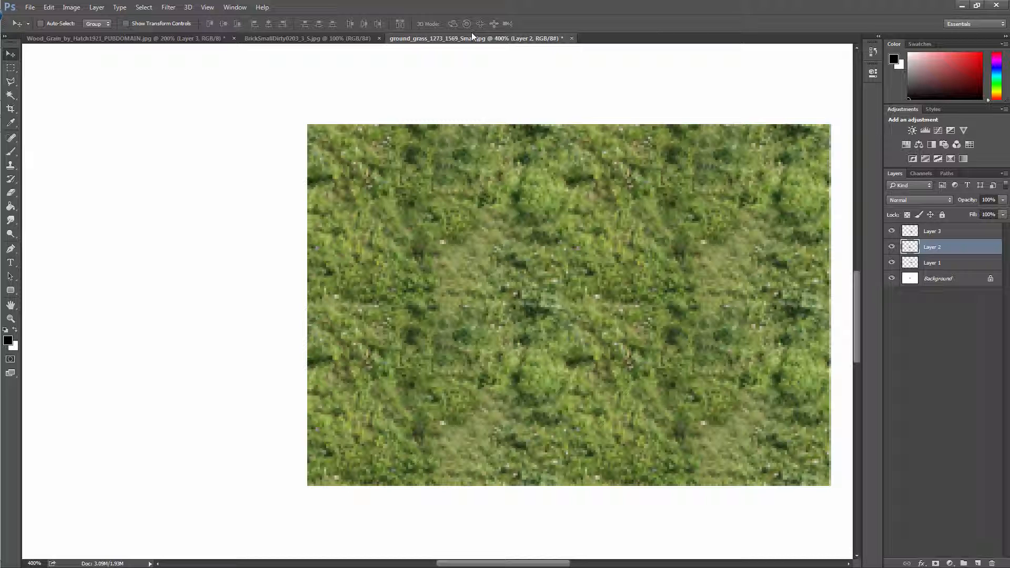
{"action": "mouse_move", "coordinate": [474, 46]}
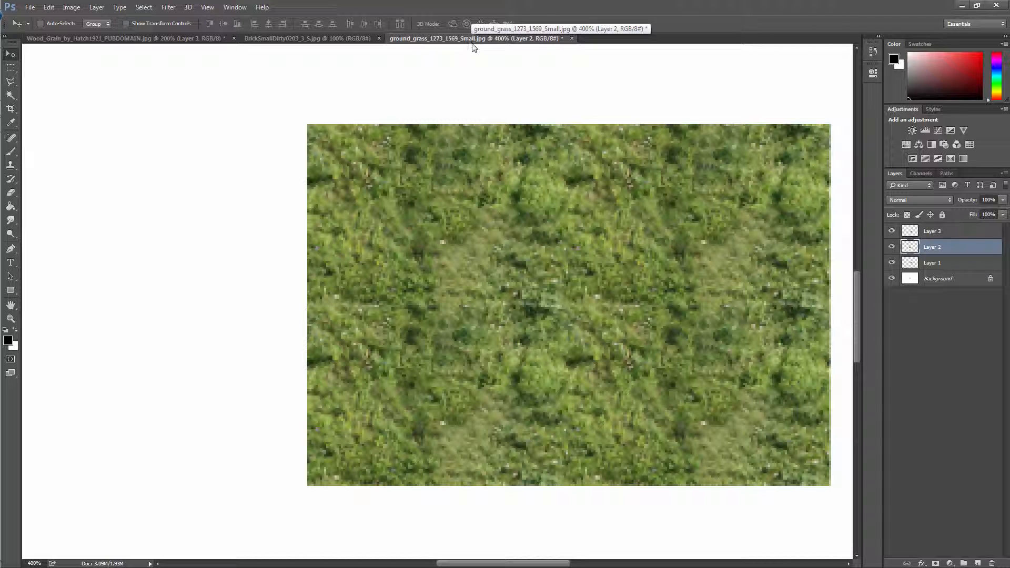
{"action": "mouse_move", "coordinate": [462, 104]}
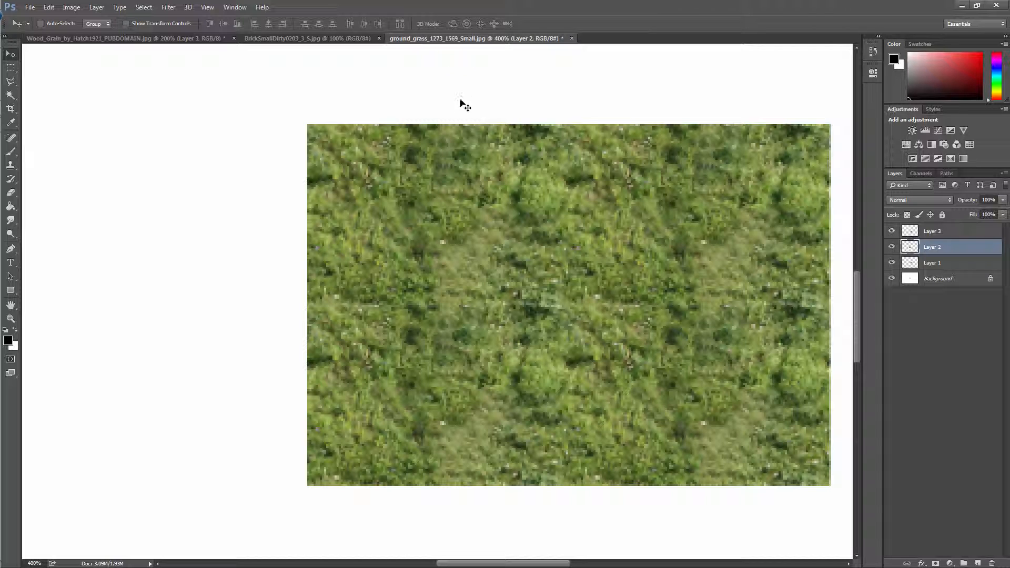